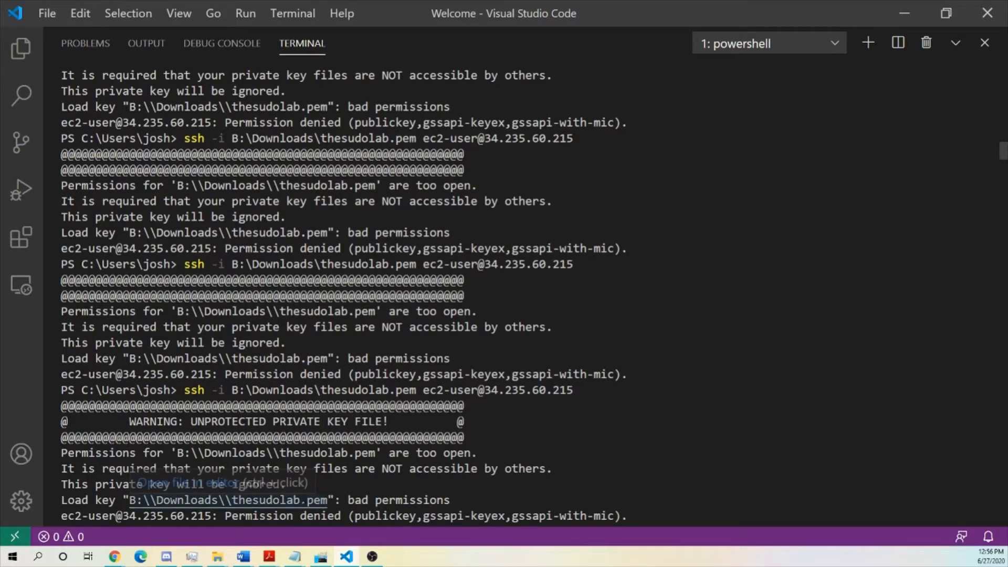
pyautogui.moveTo(143, 544)
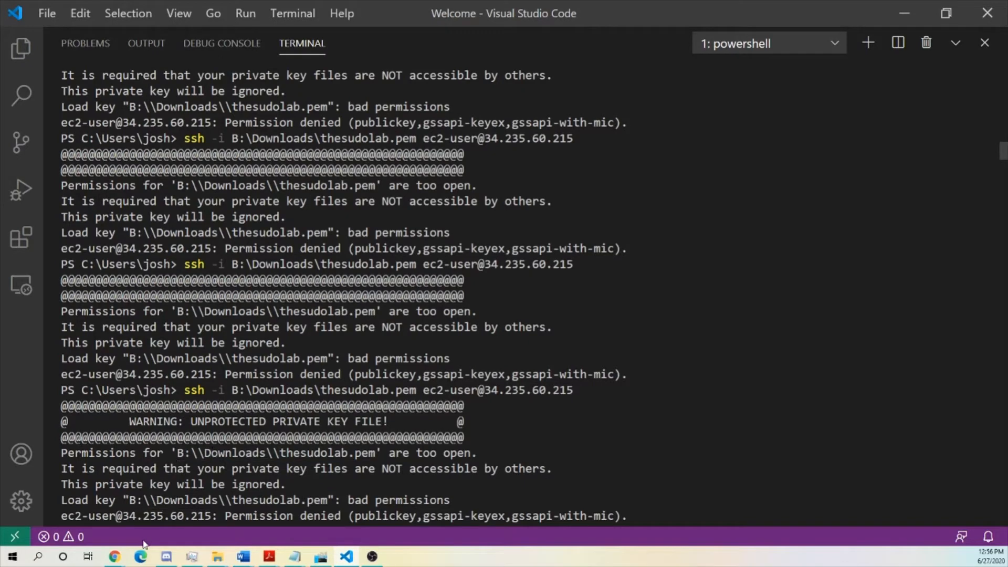
pyautogui.moveTo(114, 556)
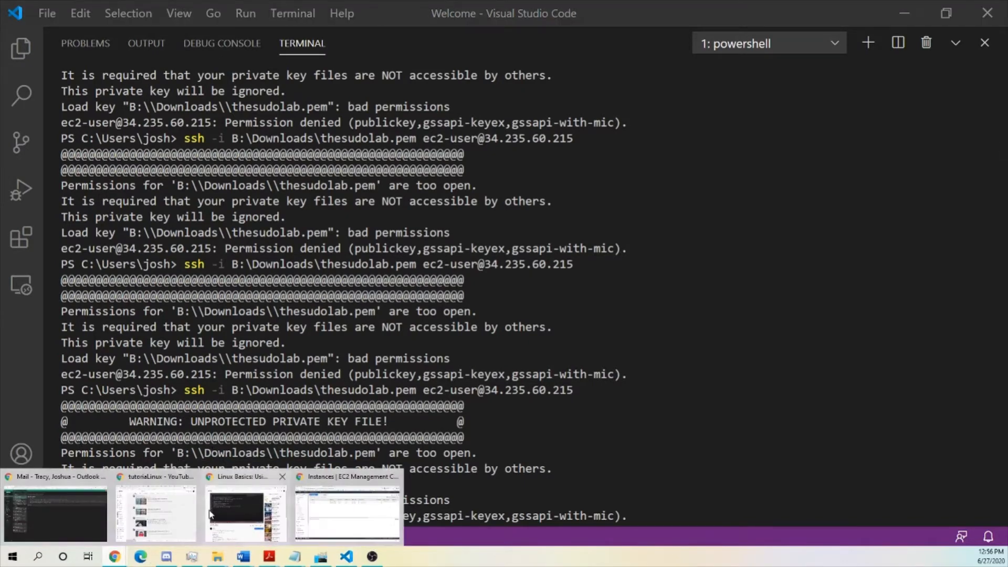
# - Switch from the failed SSH terminal to the browser's EC2 Instances page
pyautogui.click(345, 510)
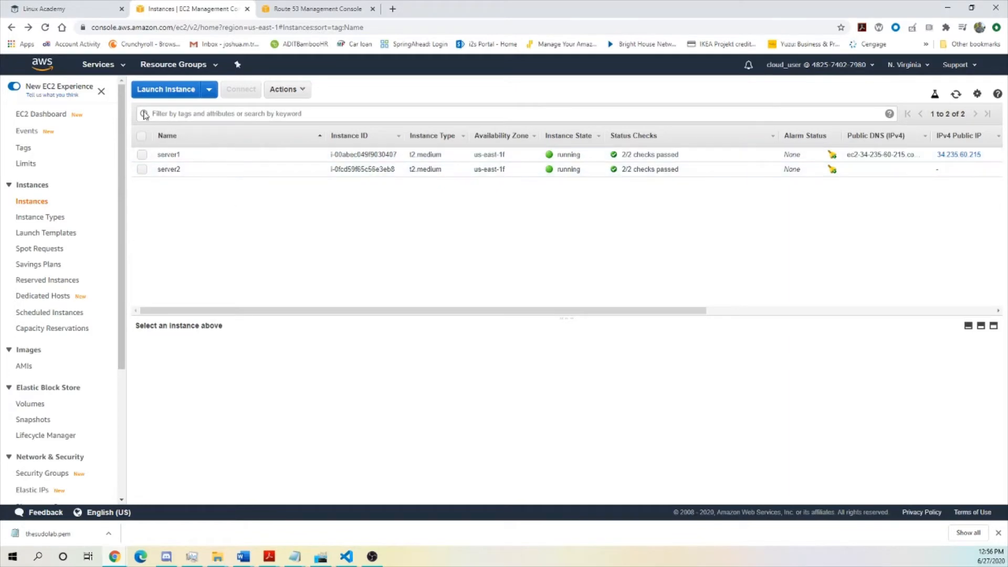
pyautogui.moveTo(254, 197)
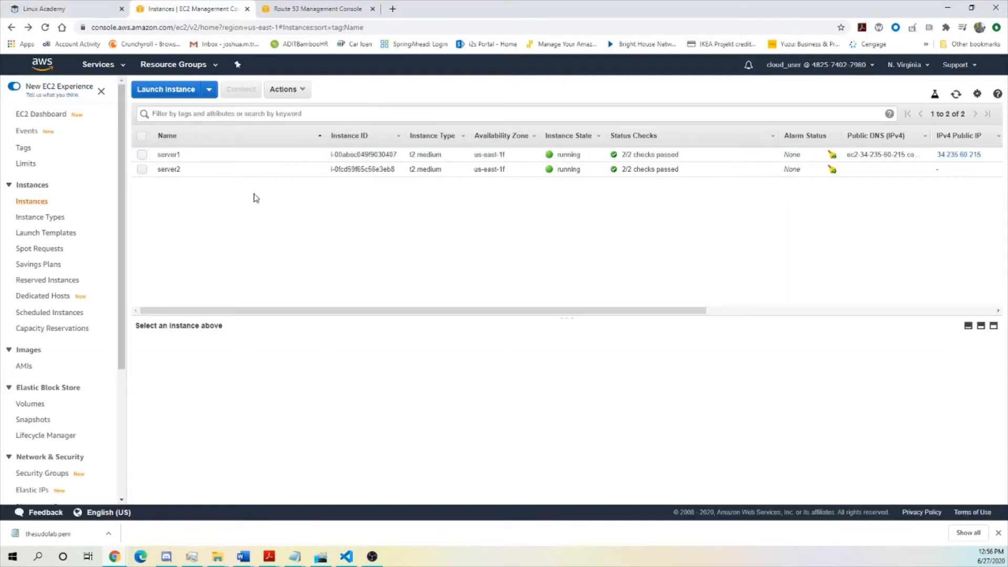
# - Start a new instance with the Red Hat Enterprise Linux 8 AMI and t2.medium type, through to security settings
pyautogui.click(166, 88)
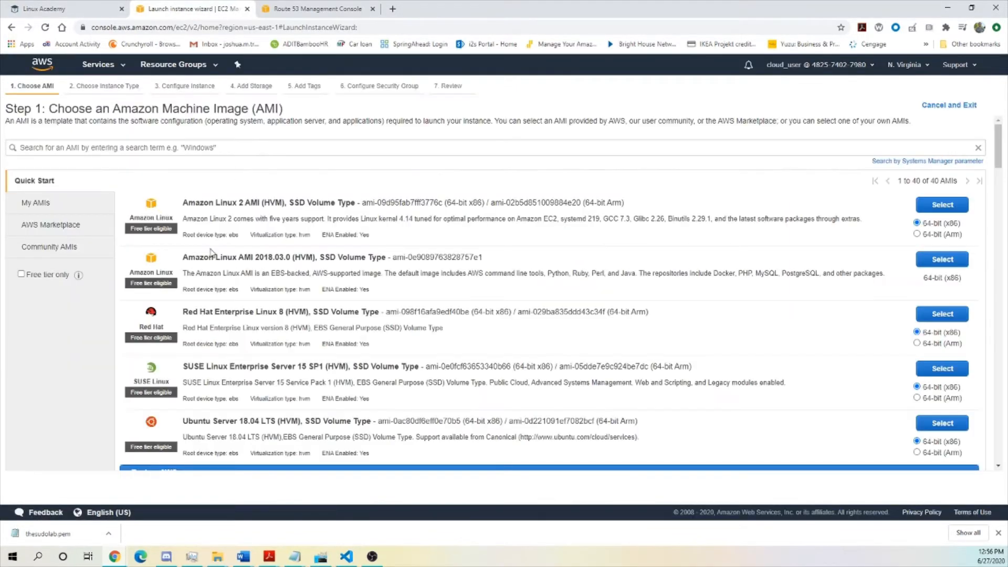
pyautogui.click(941, 204)
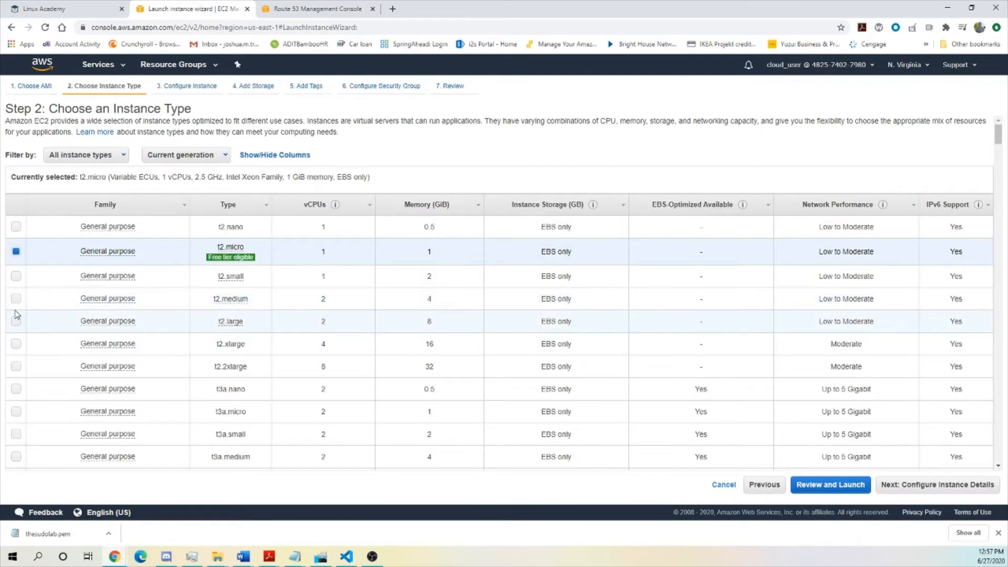
pyautogui.click(16, 298)
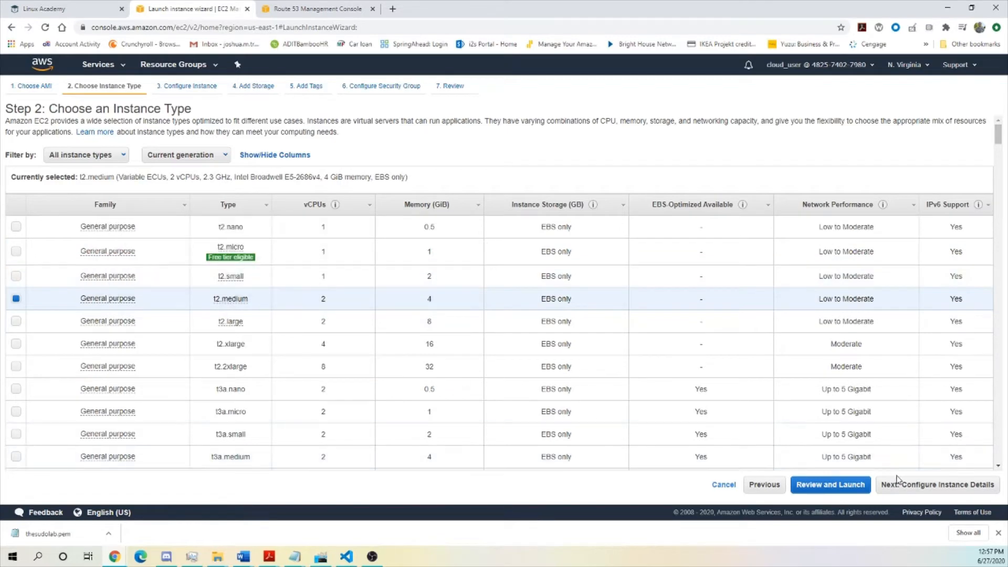
pyautogui.click(936, 484)
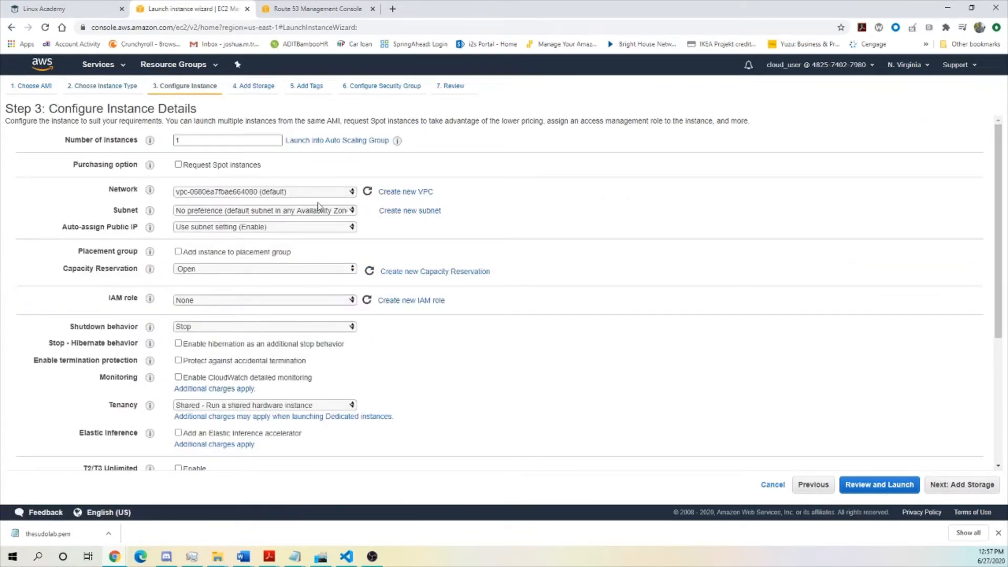
pyautogui.moveTo(225, 230)
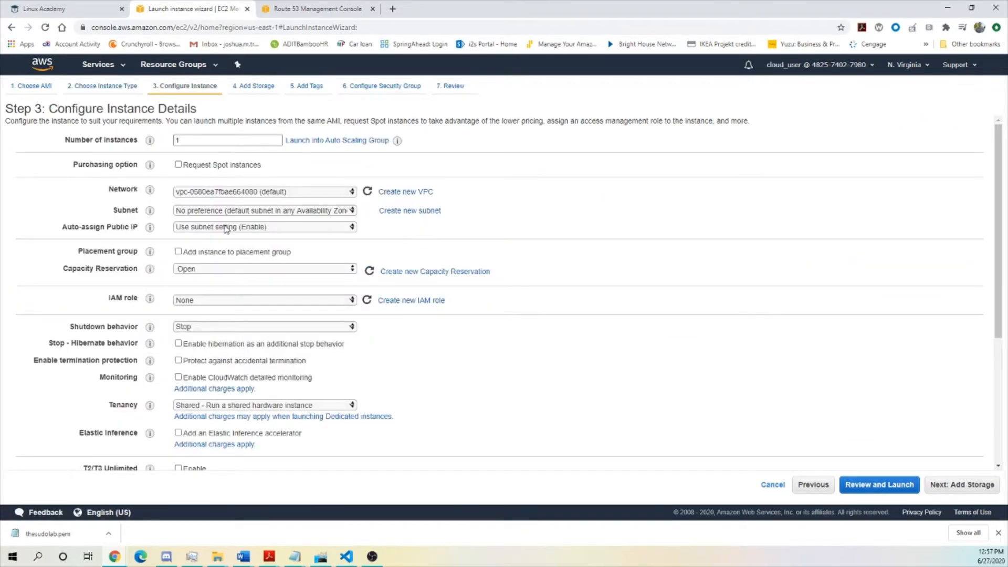
pyautogui.moveTo(427, 236)
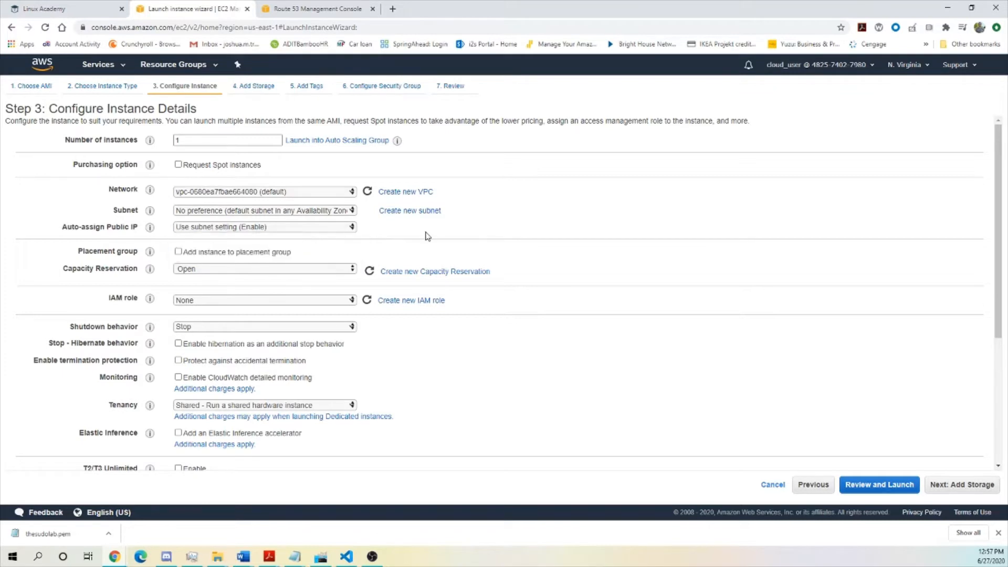
pyautogui.scroll(-3)
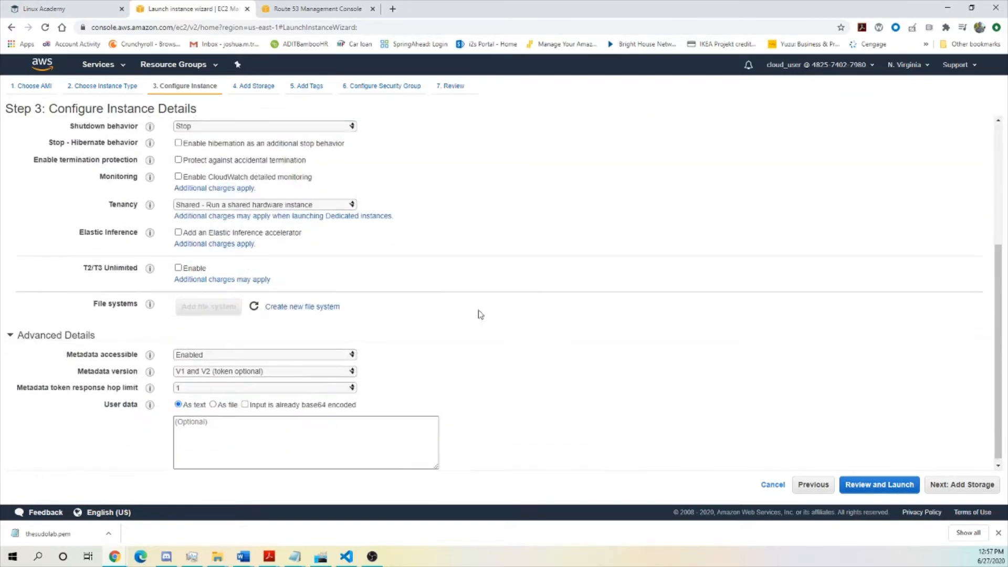
pyautogui.click(961, 484)
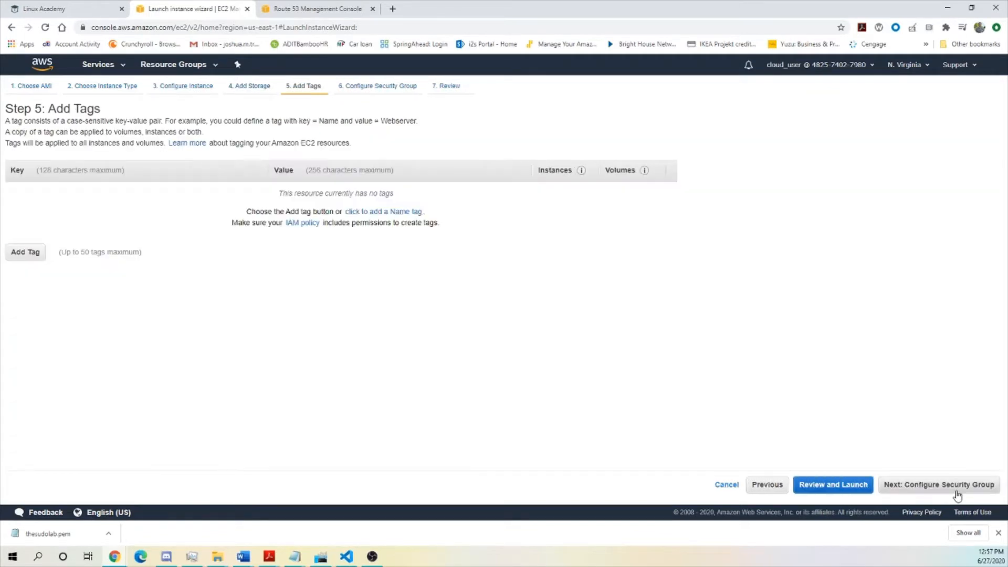
pyautogui.click(937, 484)
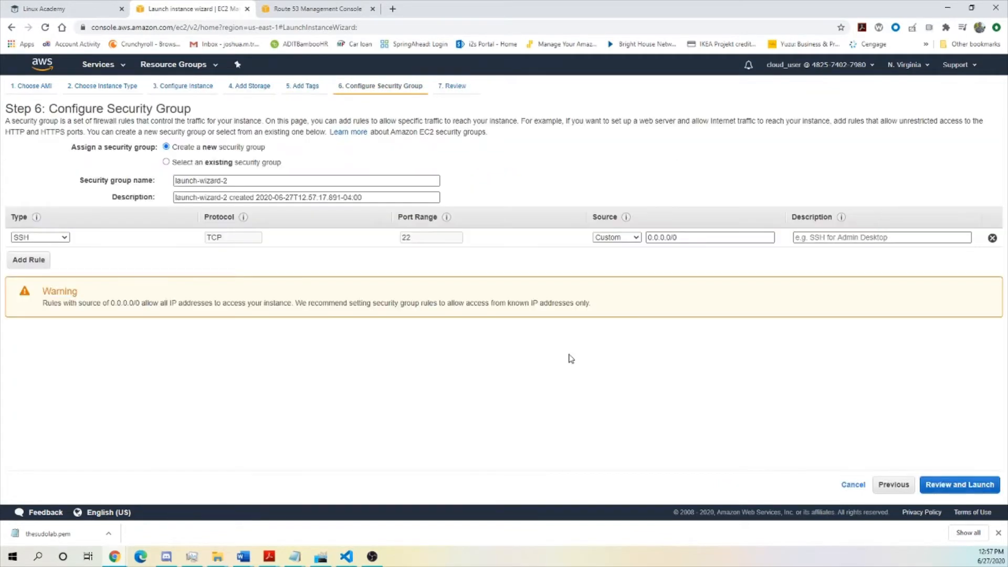
# - Reuse the existing launch-wizard-1 security group and proceed to Review and Launch
pyautogui.click(165, 162)
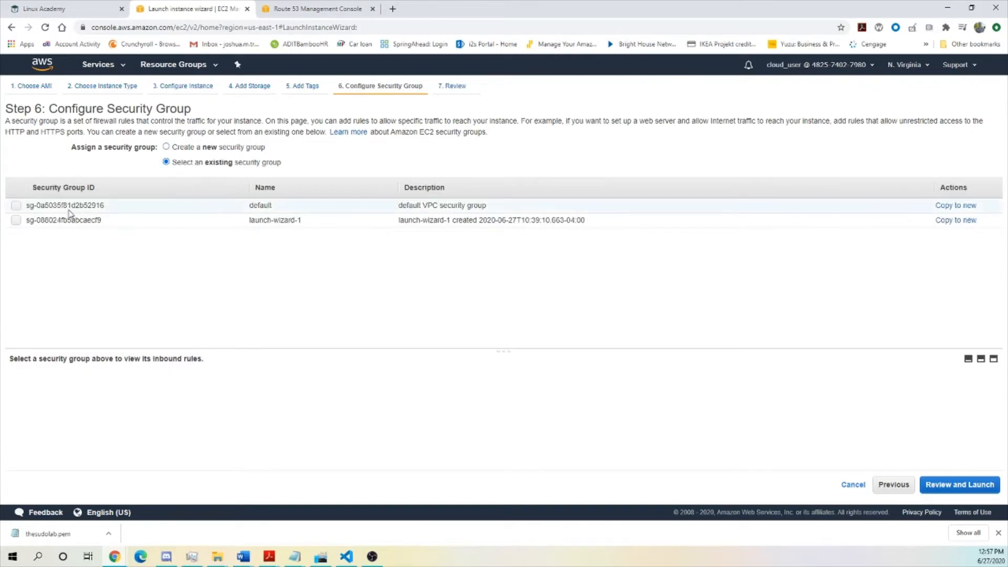
pyautogui.click(15, 220)
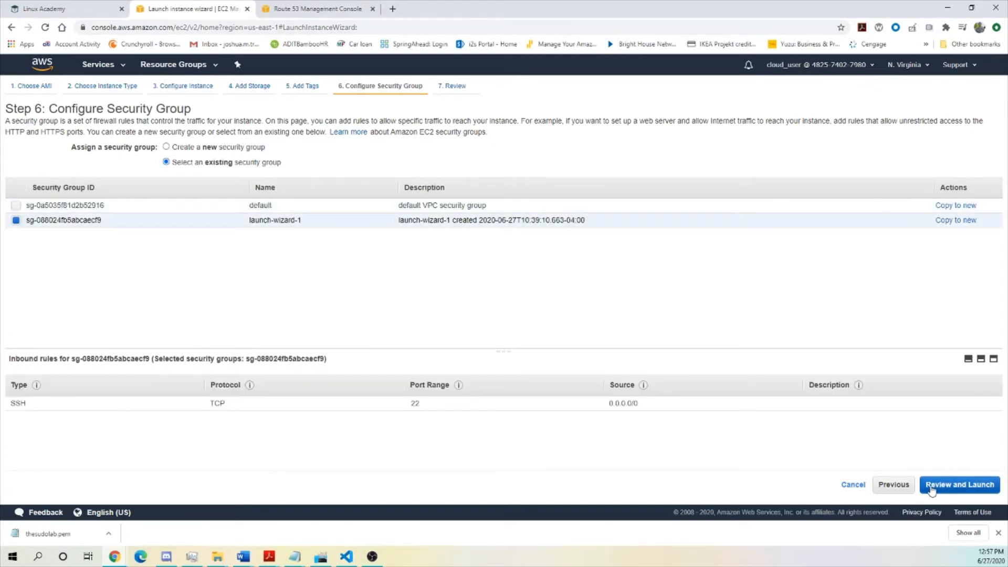
pyautogui.click(958, 484)
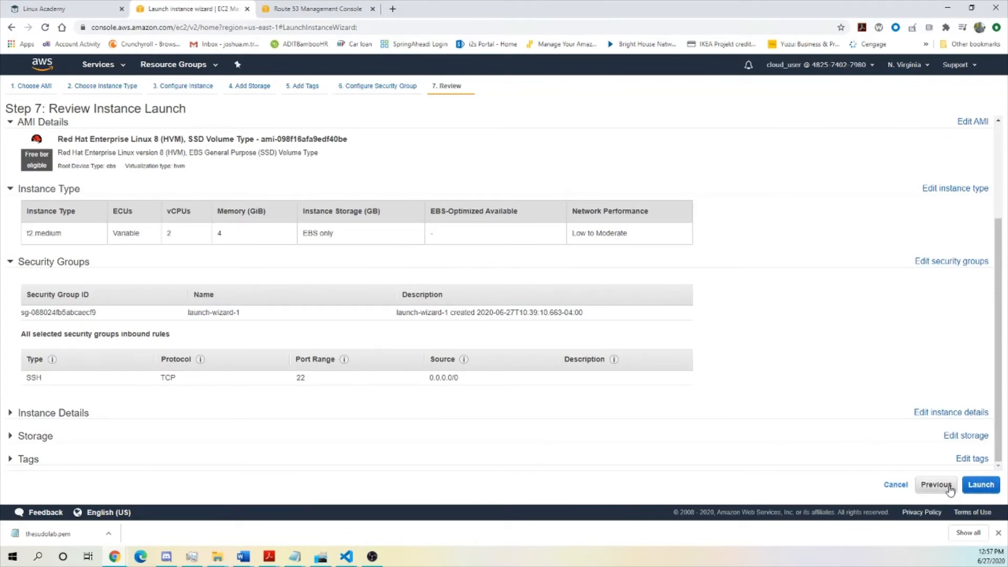
# - Create and download a new key pair named thekey, then launch the instance with it
pyautogui.click(980, 484)
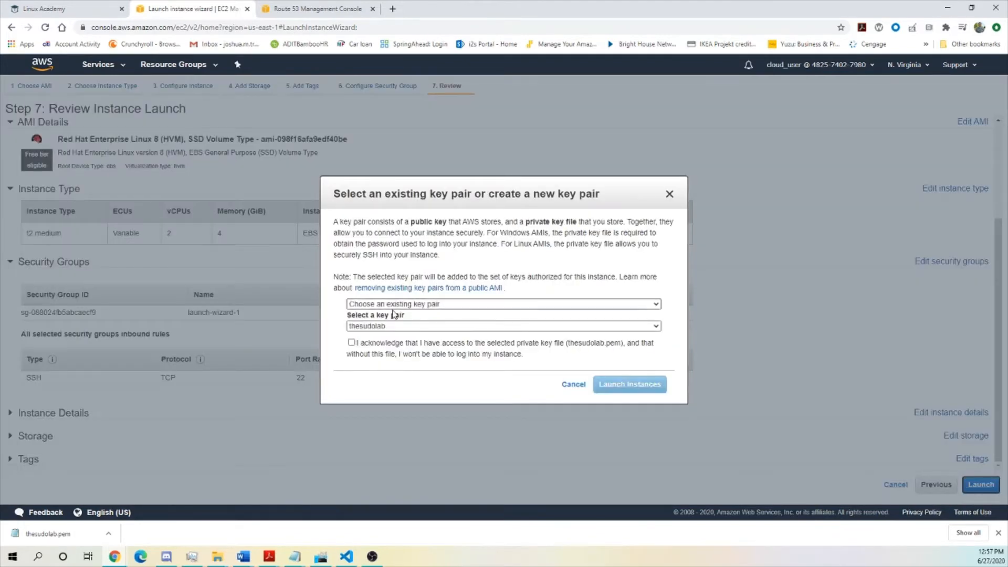
pyautogui.click(503, 303)
pyautogui.write('thekey')
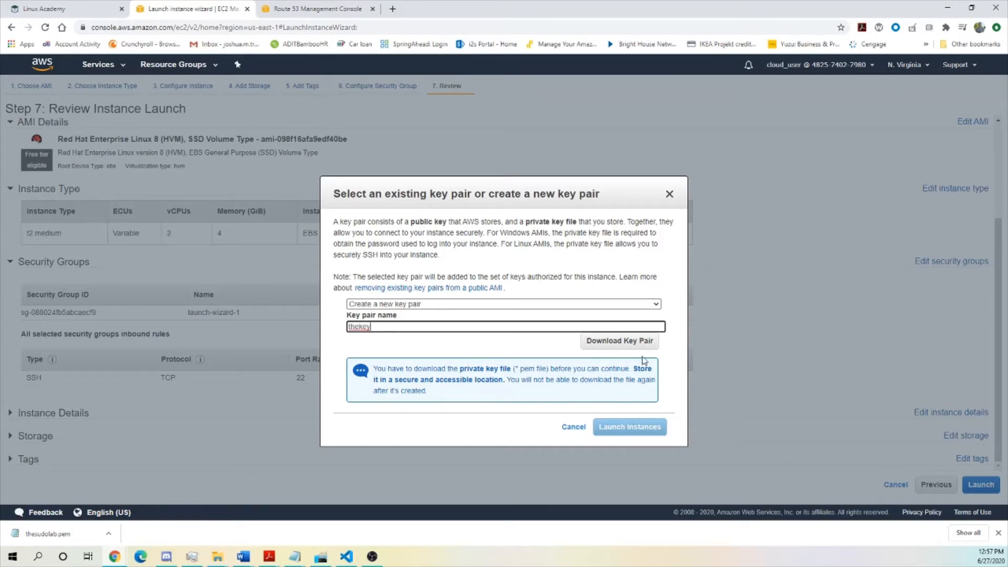
pyautogui.click(619, 340)
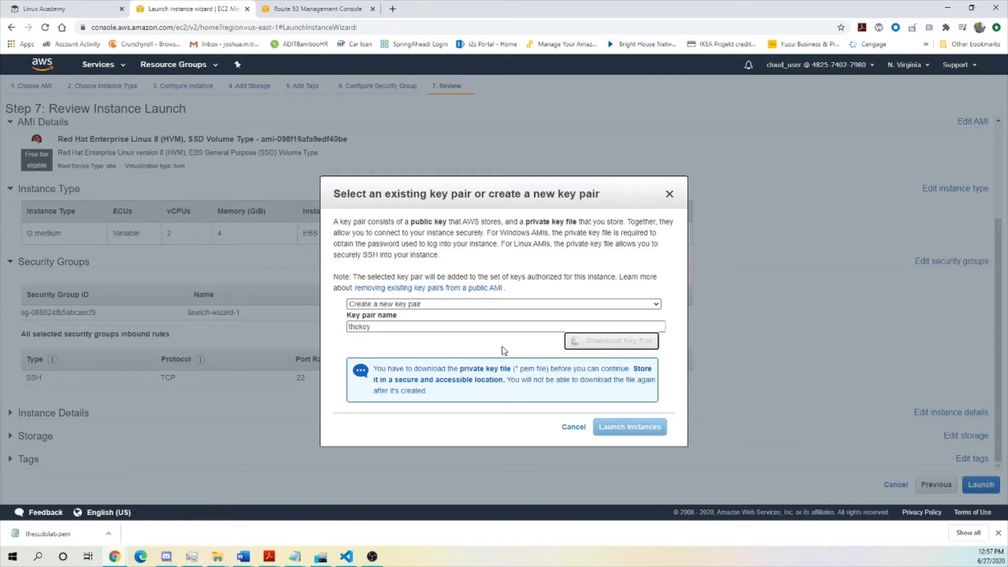
pyautogui.click(619, 340)
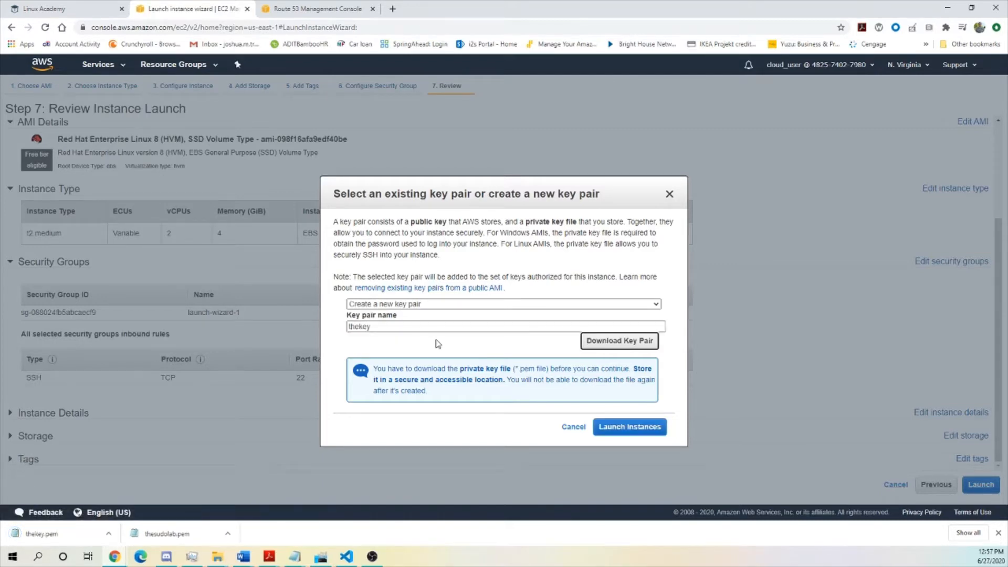
pyautogui.click(629, 426)
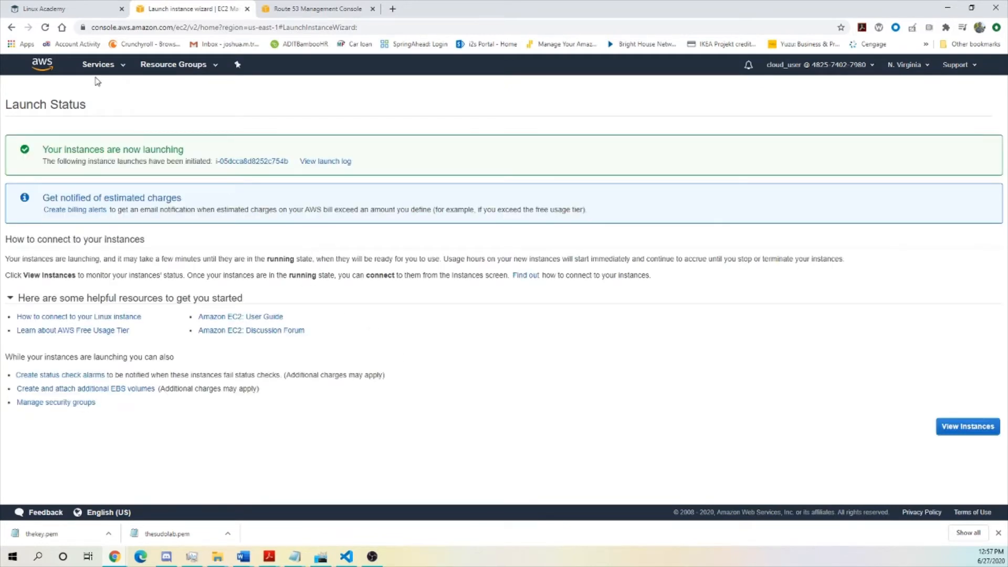
# - View the pending instance and select its public IP 3.236.50.51 for copying
pyautogui.click(967, 426)
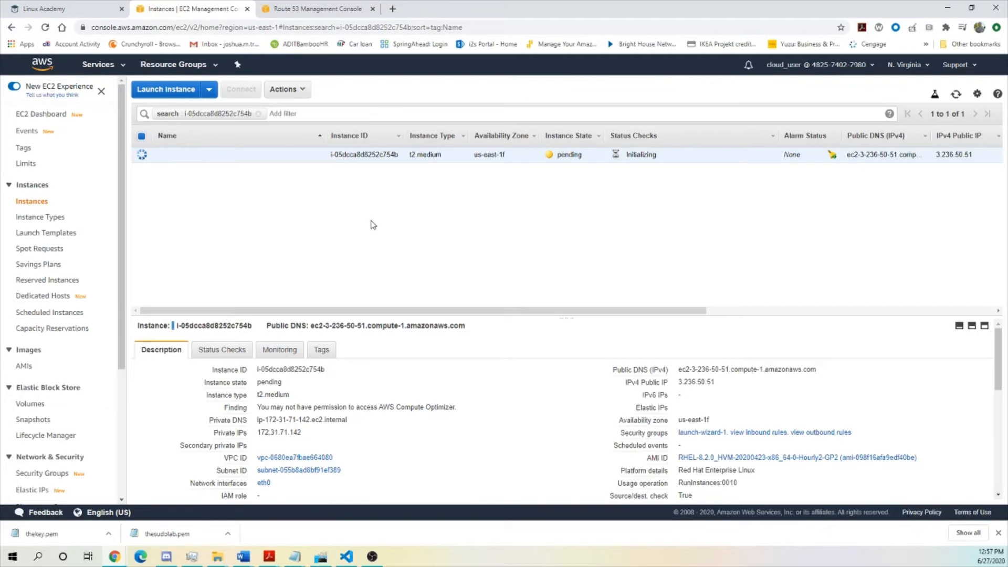
pyautogui.moveTo(796, 369)
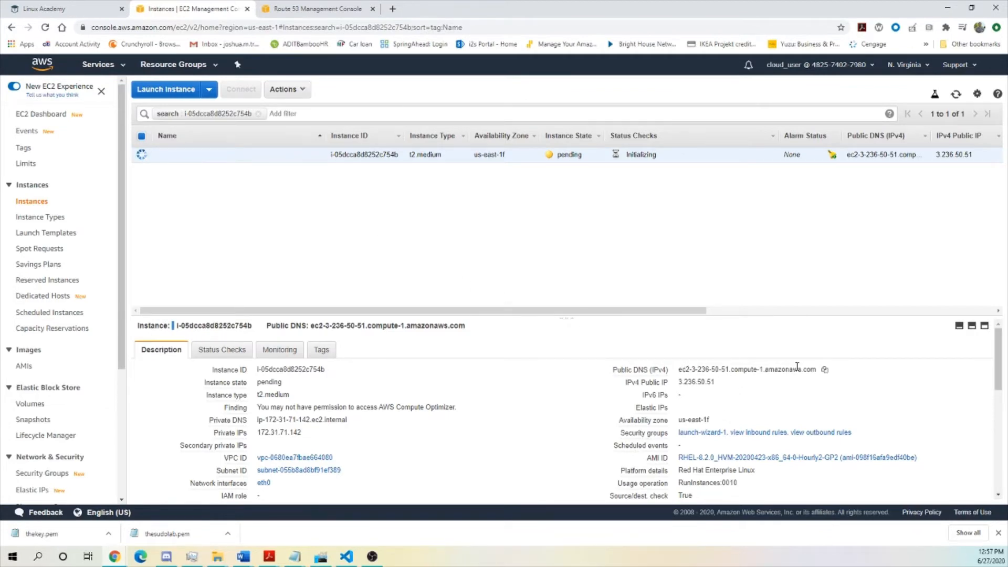
pyautogui.moveTo(722, 385)
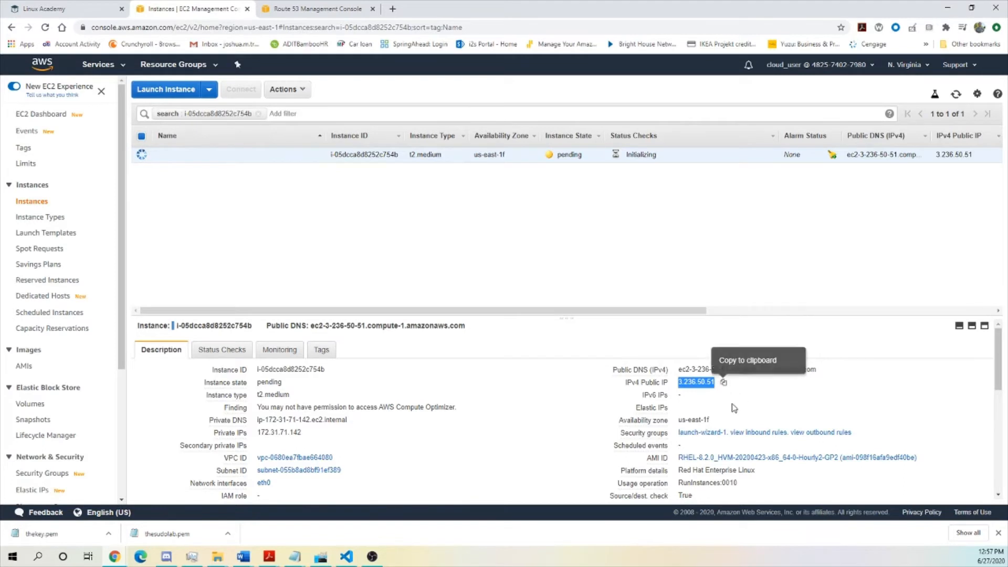
pyautogui.moveTo(702, 406)
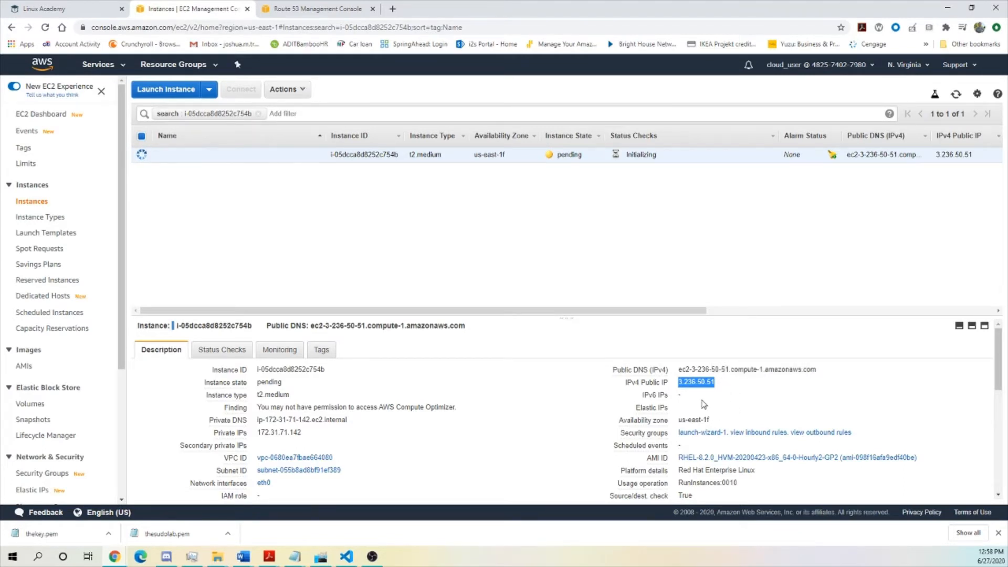
pyautogui.moveTo(651, 407)
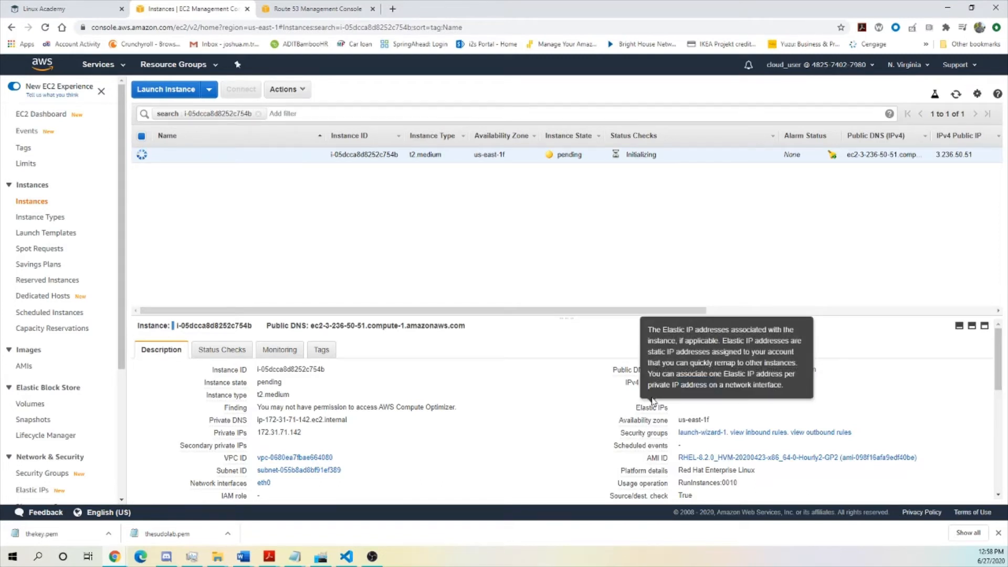
pyautogui.doubleClick(695, 382)
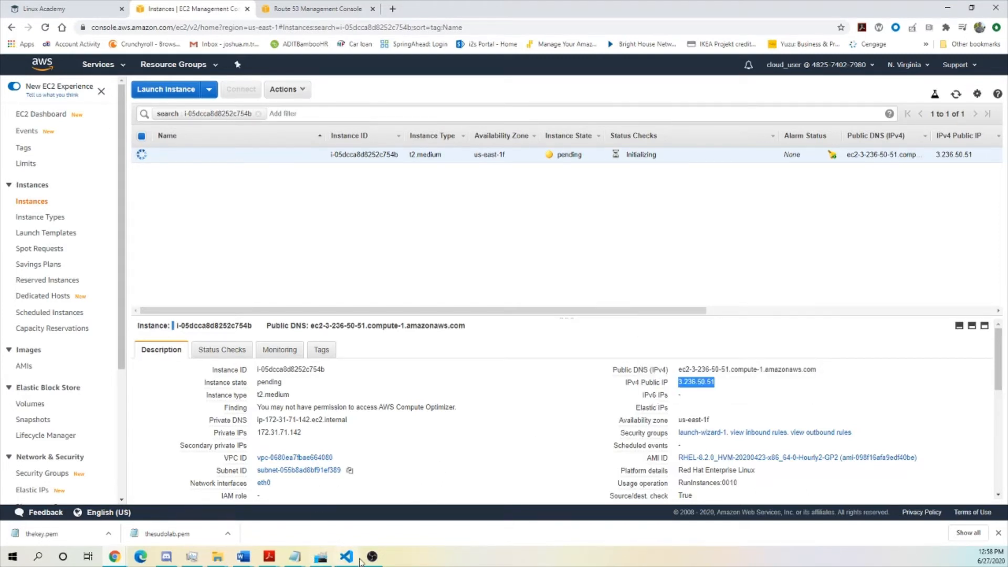
# - Check thekey.pem's properties in Downloads (location B:\Downloads), then close the file windows
pyautogui.click(345, 556)
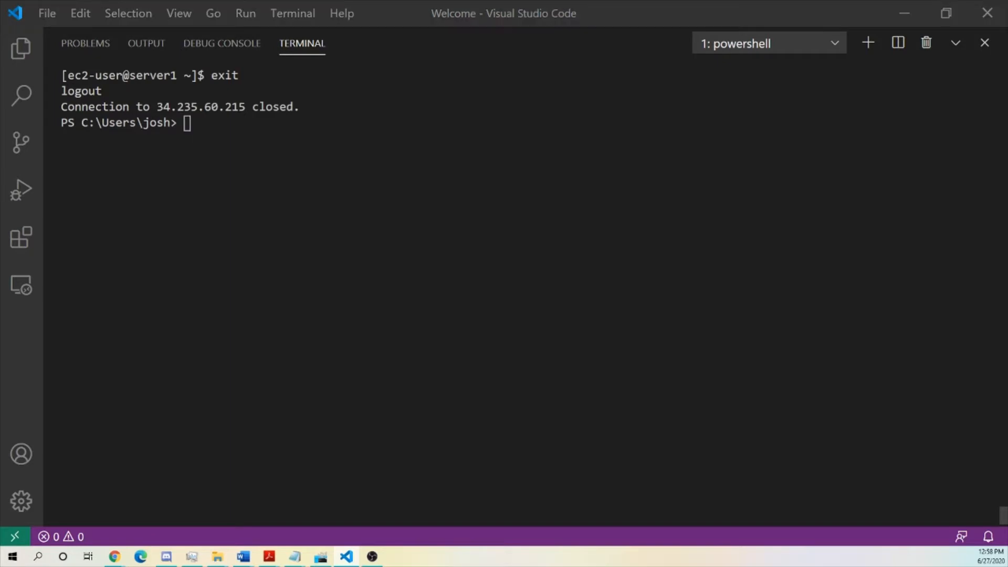
pyautogui.click(217, 561)
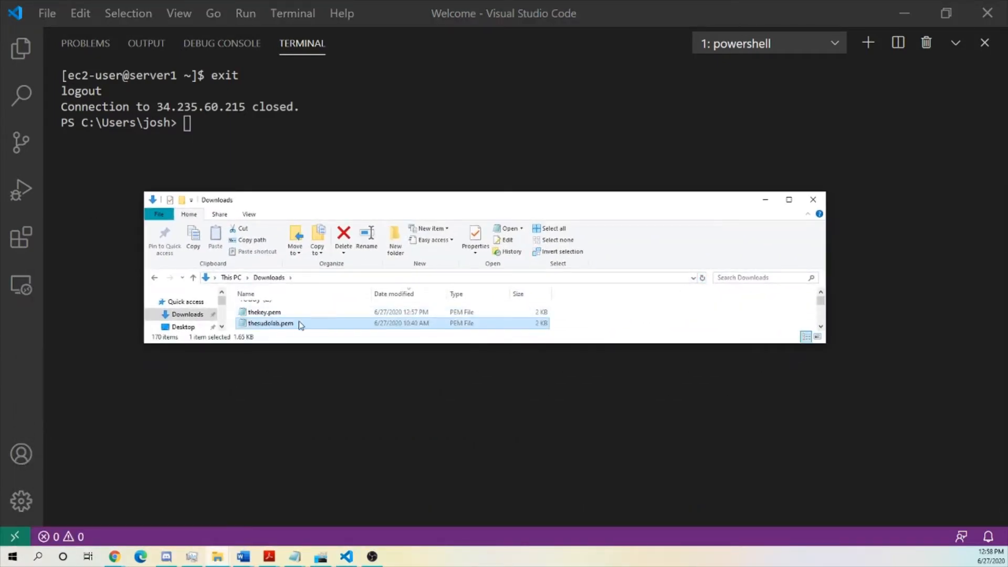
pyautogui.click(263, 311)
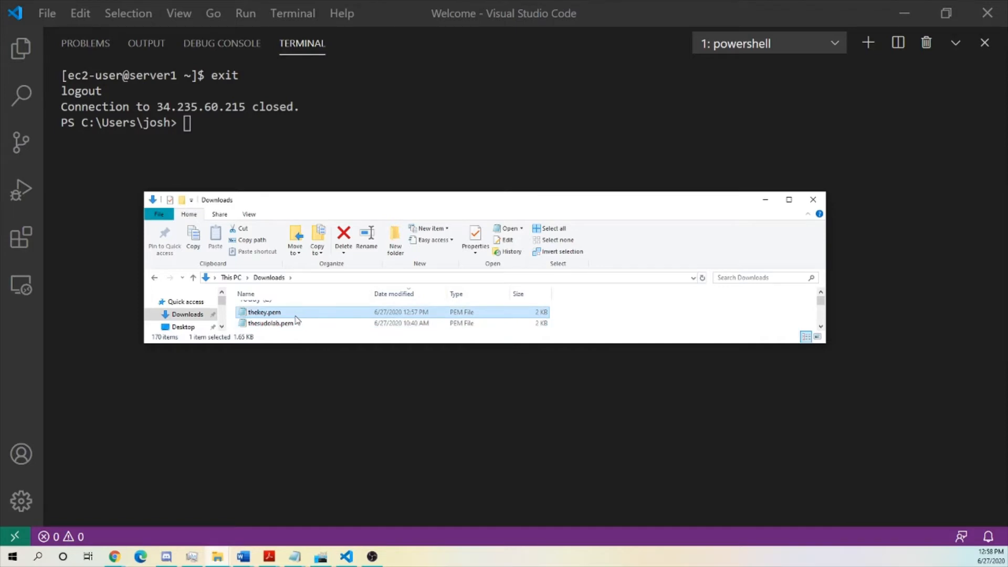
pyautogui.moveTo(276, 314)
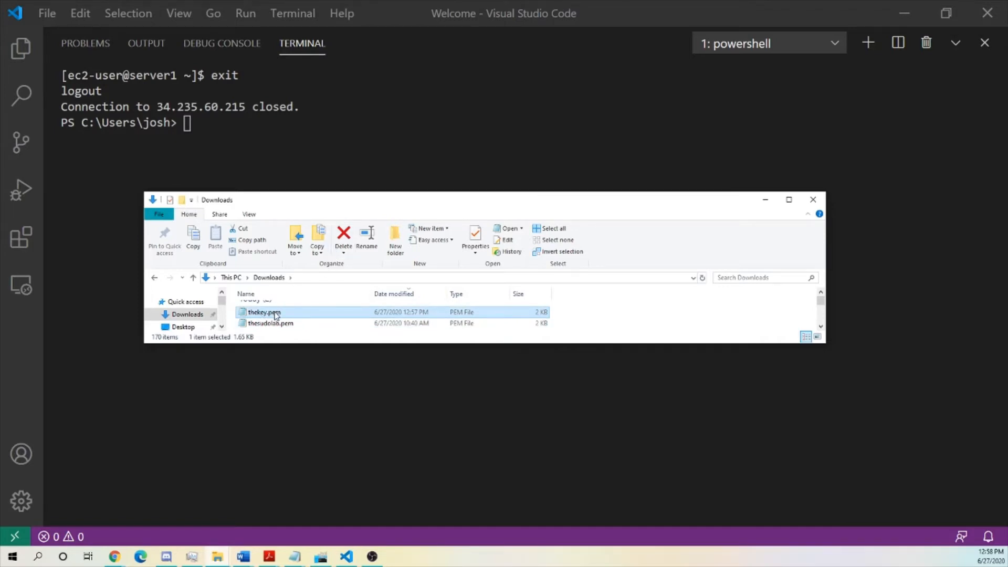
pyautogui.moveTo(262, 312)
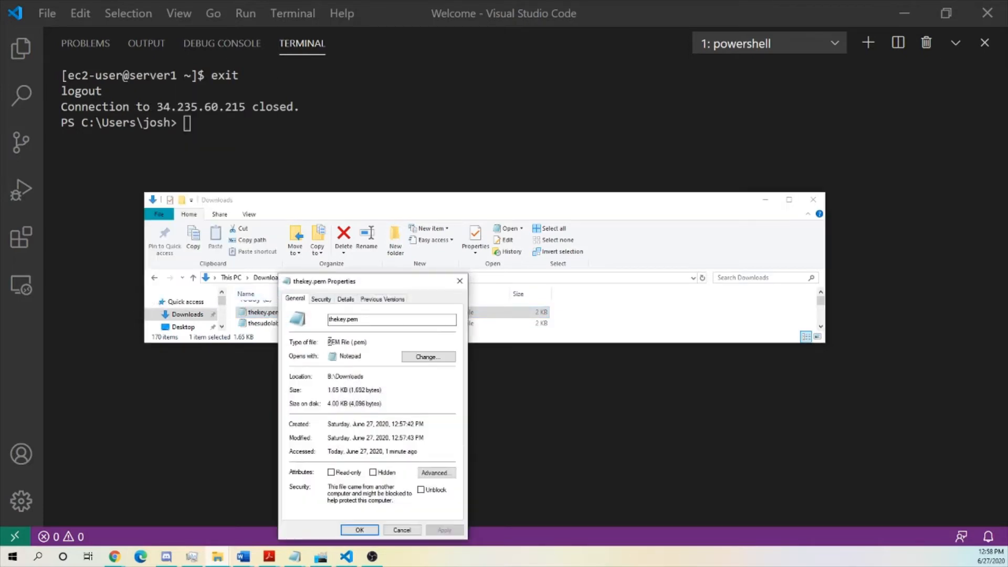
pyautogui.doubleClick(345, 375)
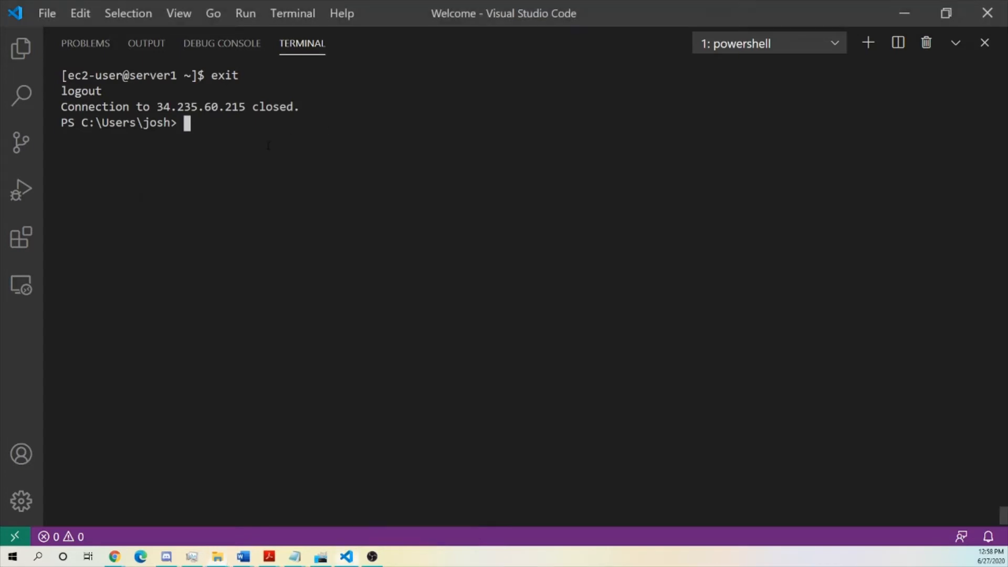
# - Enter 'ssh -i B:\Downloads\thekey.pem ec2-user@' in the PowerShell terminal without running it
pyautogui.write('ssh')
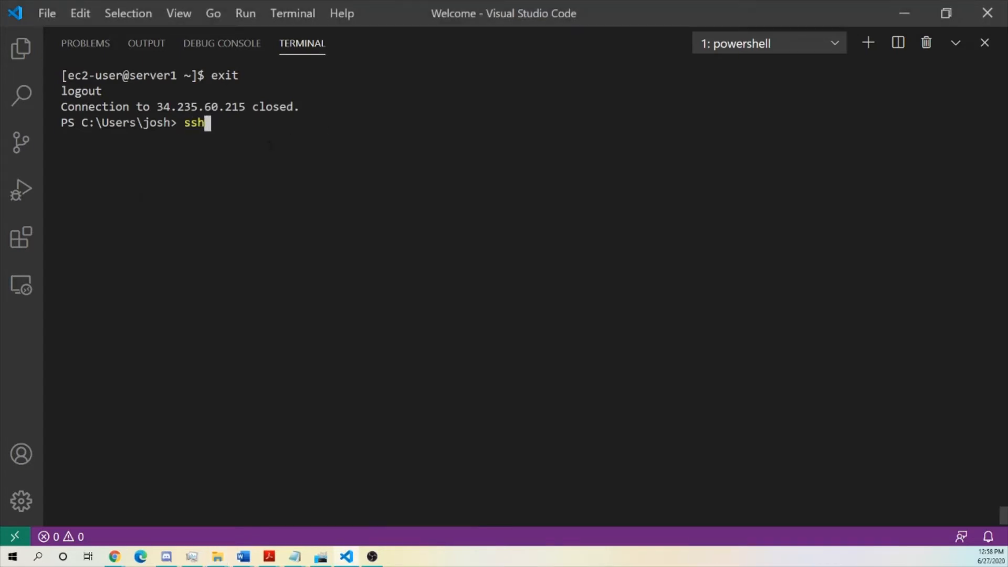
pyautogui.write('-i')
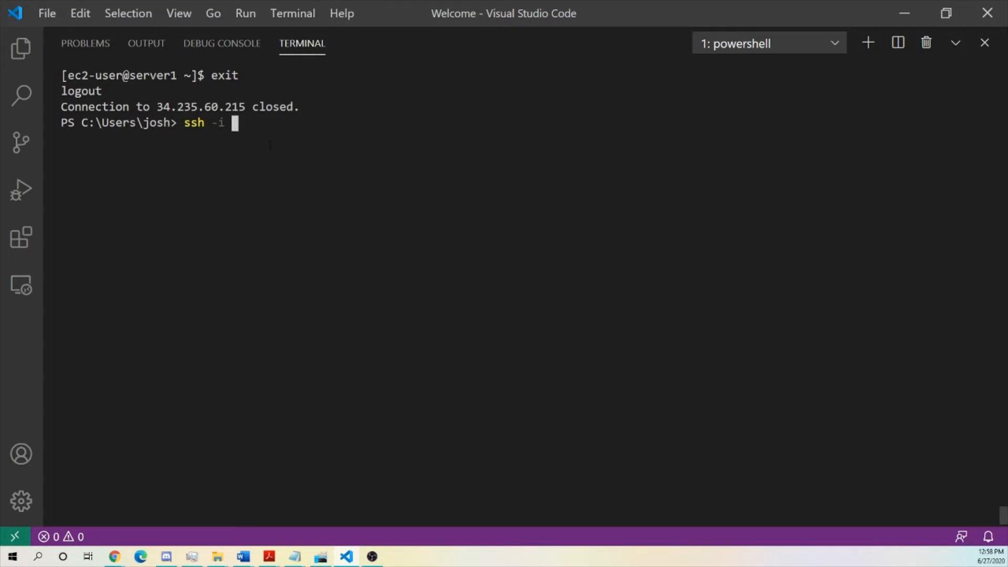
pyautogui.write('B:\\Downloads\\')
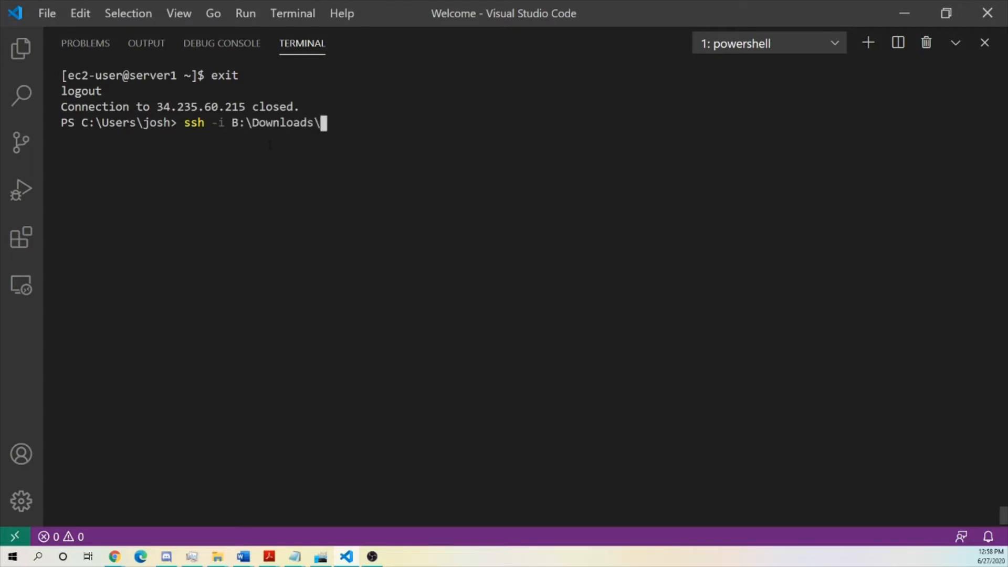
pyautogui.write('thekey.')
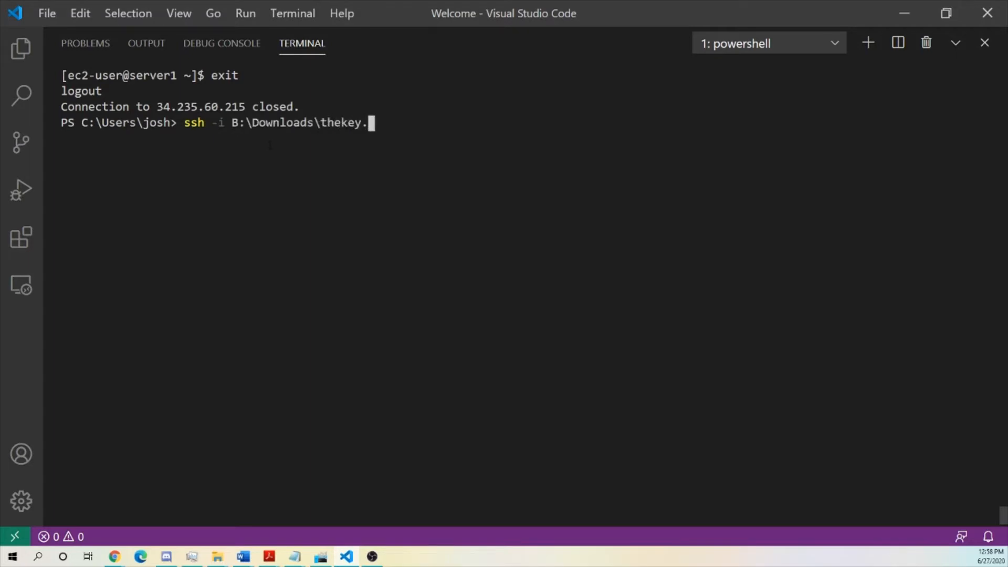
pyautogui.write('pem @')
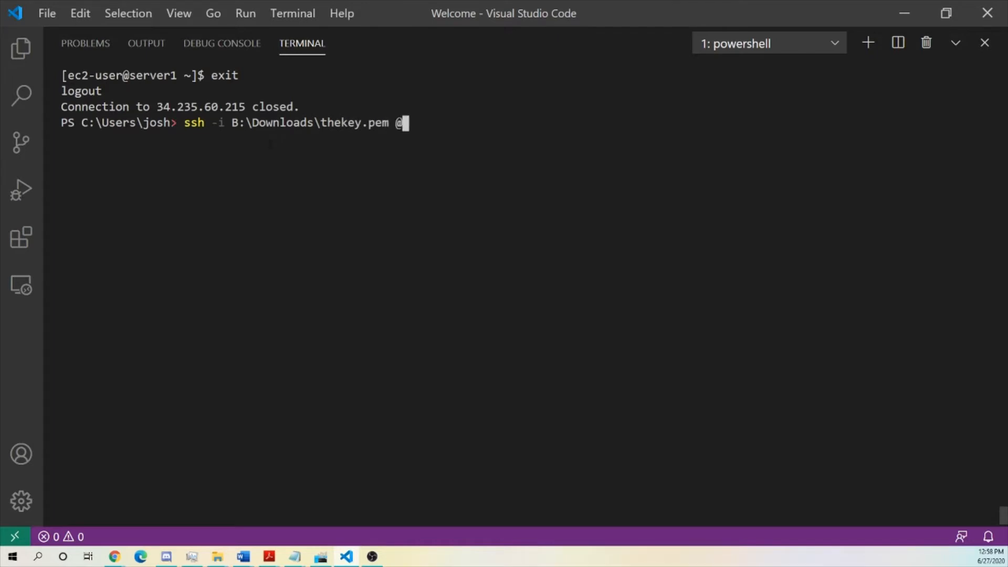
pyautogui.write('ec2-user')
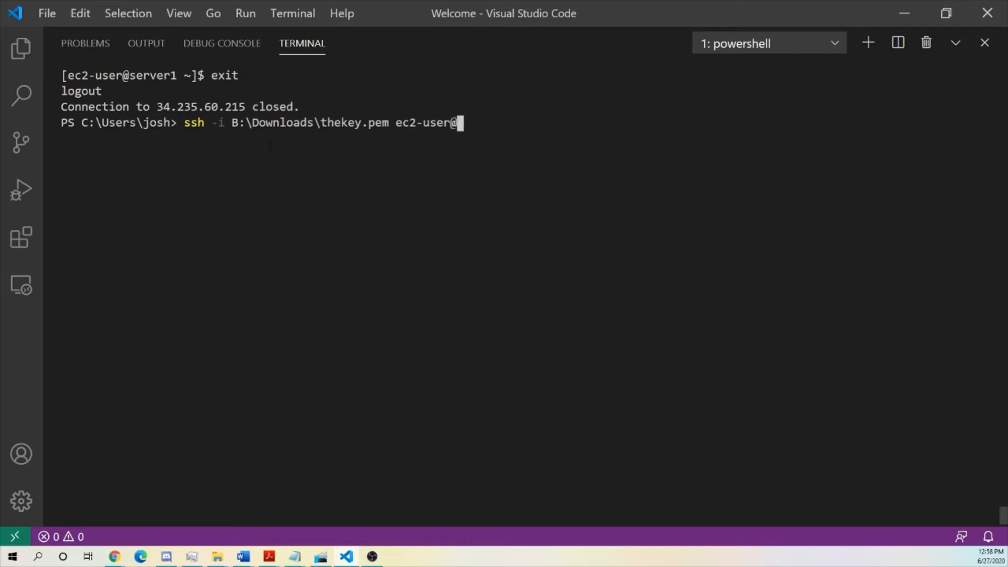
pyautogui.moveTo(346, 556)
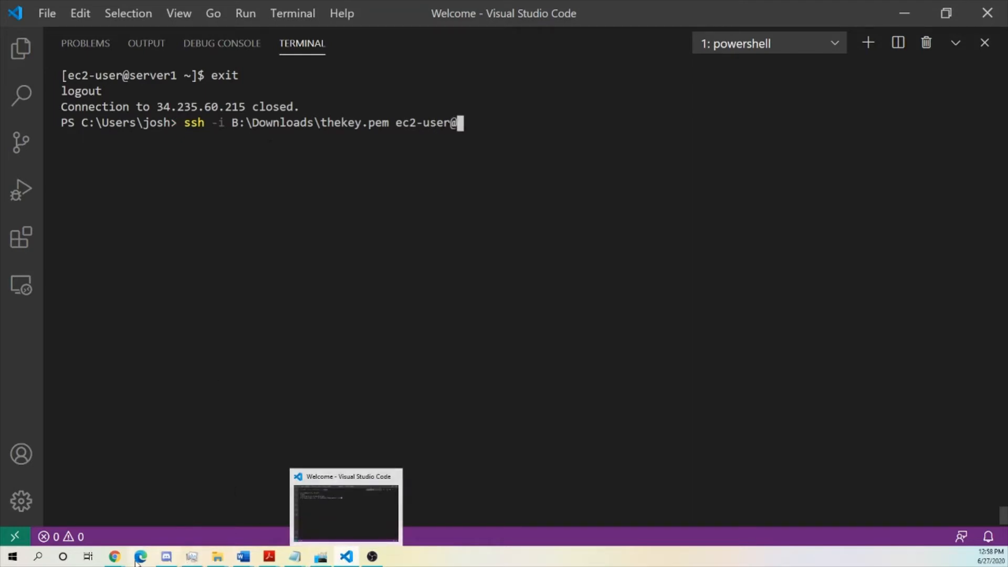
# - Read the instance's public IP 3.236.50.51 in the EC2 console and return to the terminal
pyautogui.click(113, 557)
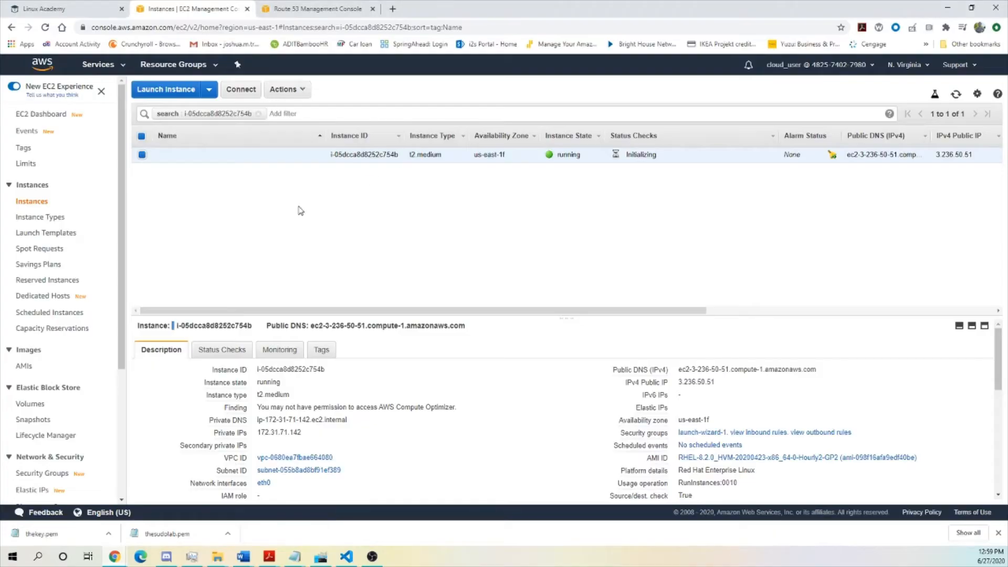
pyautogui.moveTo(694, 412)
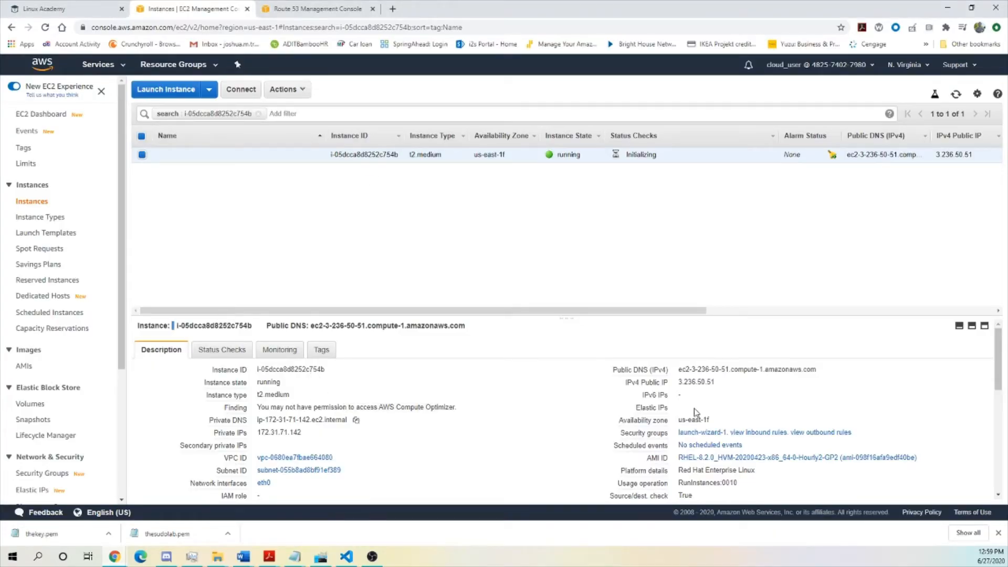
pyautogui.moveTo(575, 412)
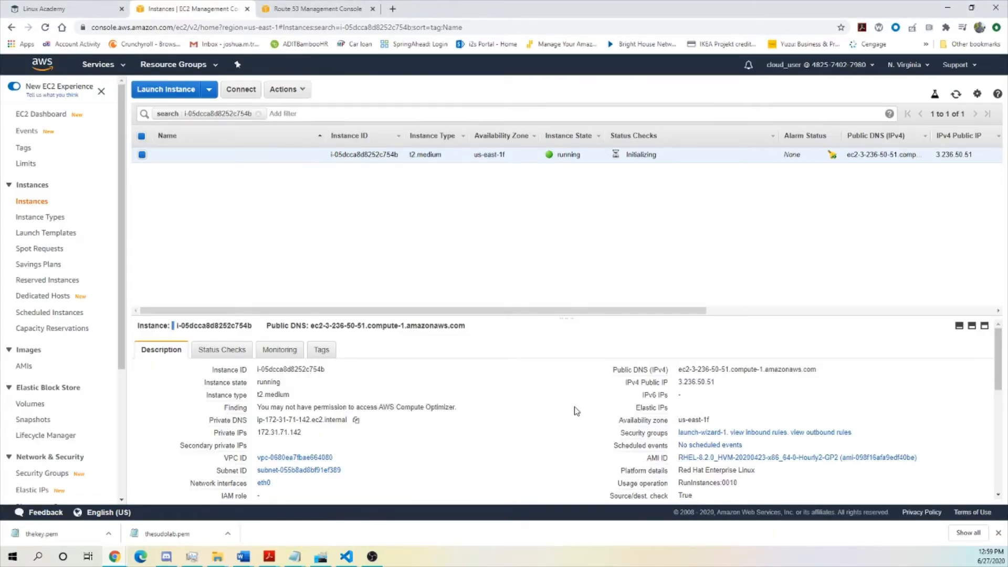
pyautogui.click(723, 382)
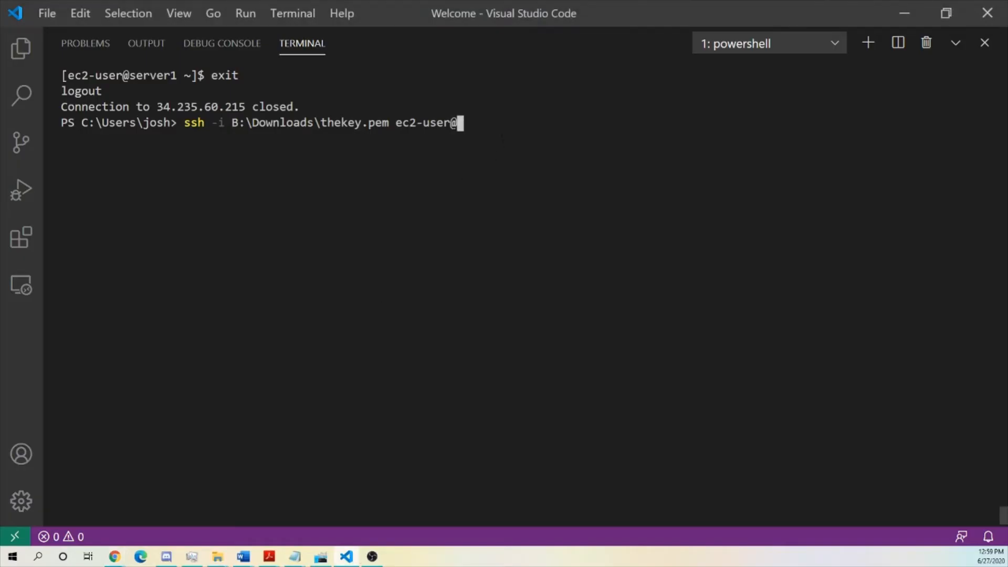
pyautogui.write('3.236.50.51')
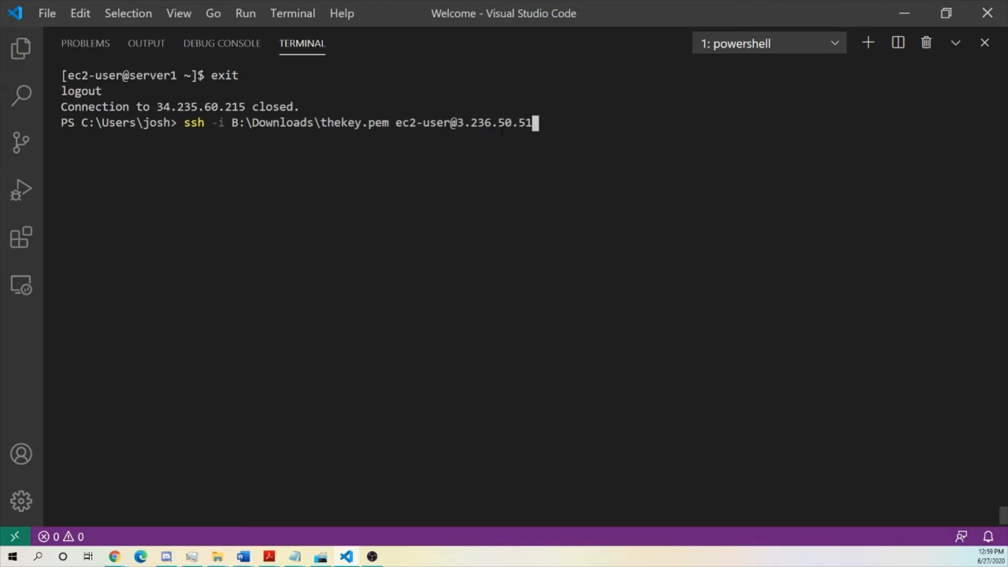
pyautogui.press('Return')
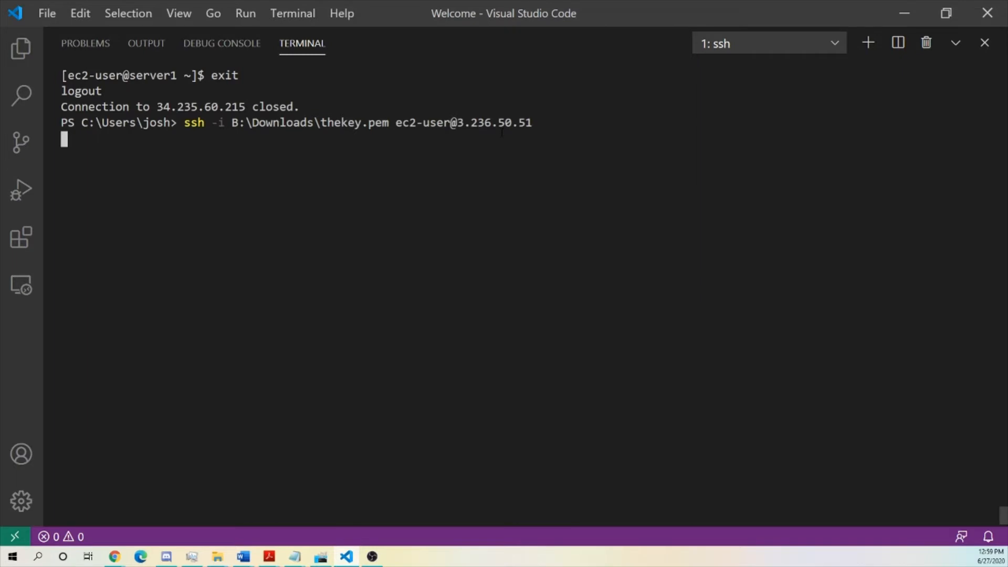
pyautogui.press('Return')
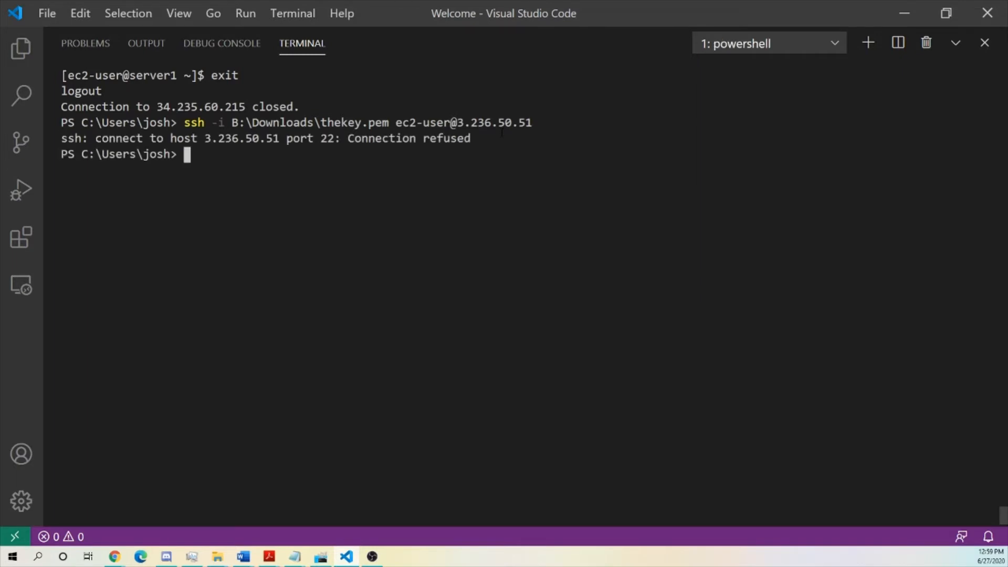
pyautogui.moveTo(113, 556)
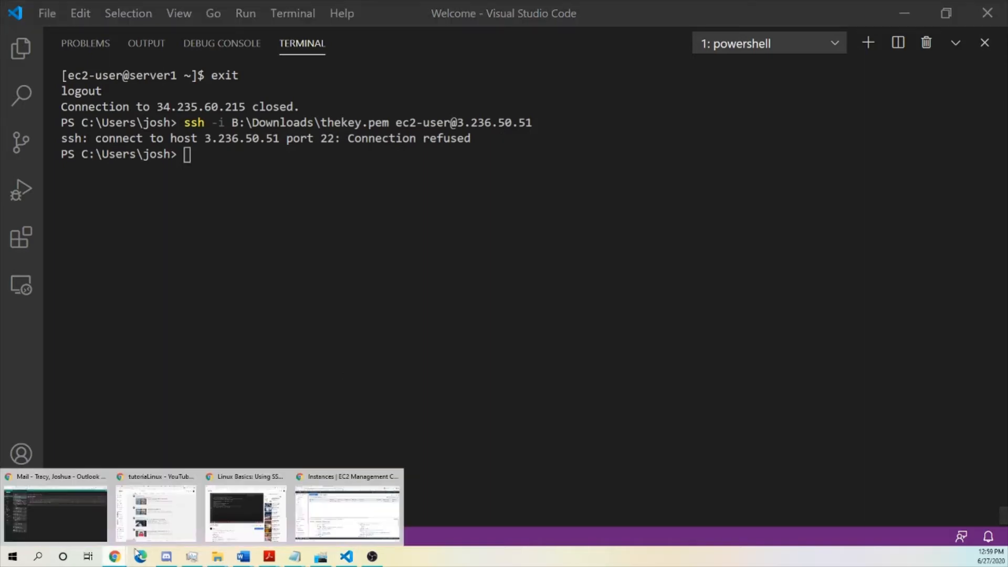
pyautogui.click(347, 511)
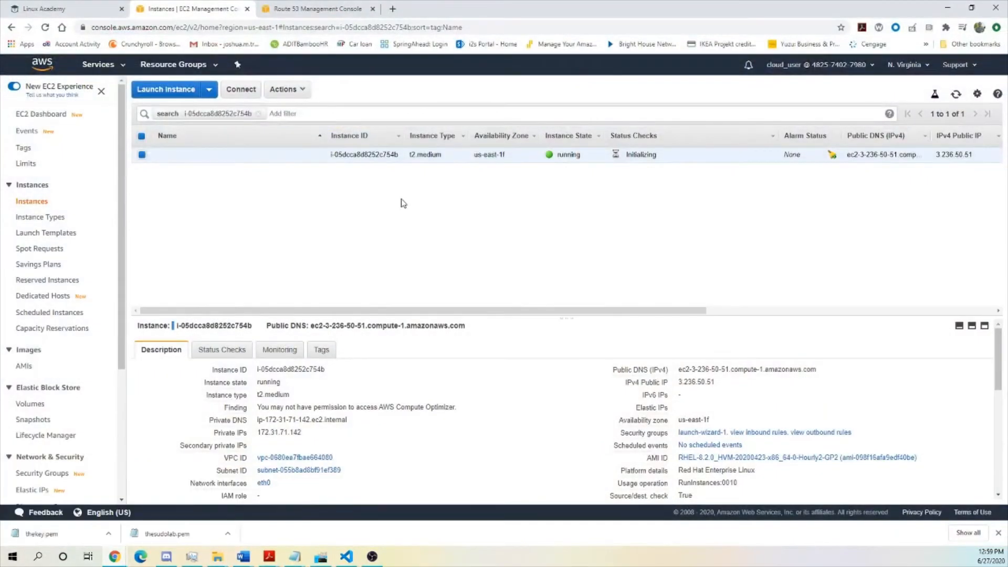
pyautogui.moveTo(606, 191)
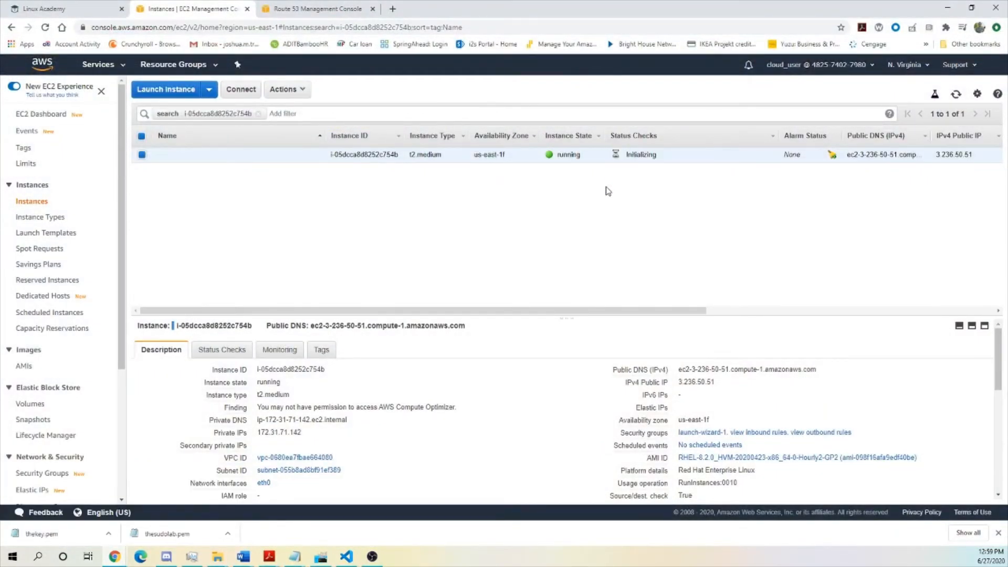
pyautogui.click(955, 93)
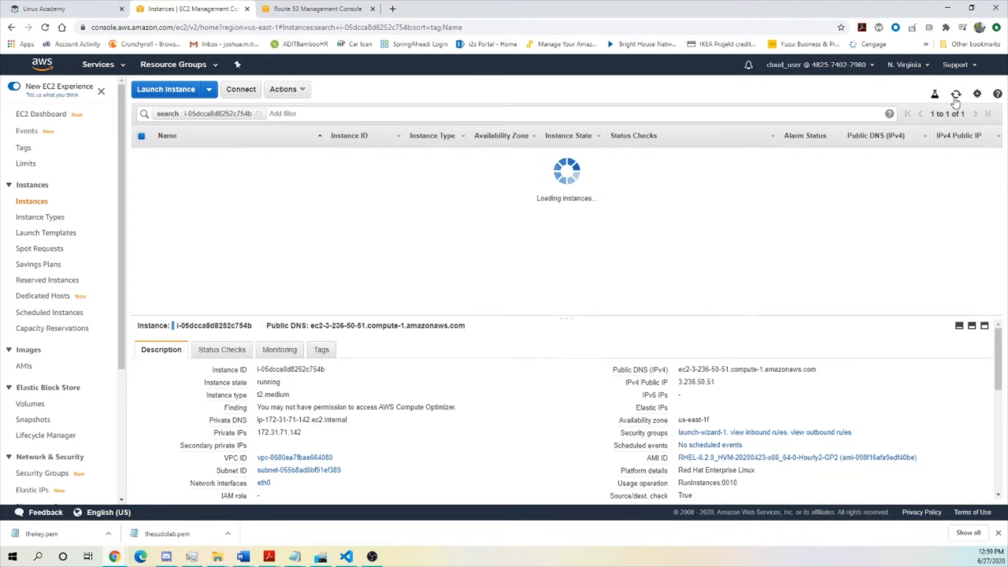
pyautogui.click(955, 93)
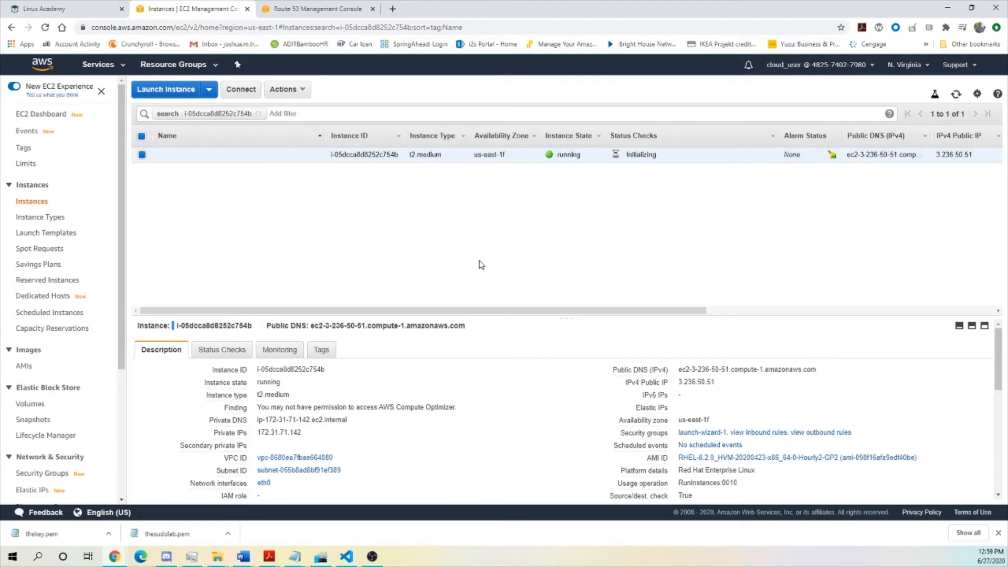
pyautogui.click(955, 93)
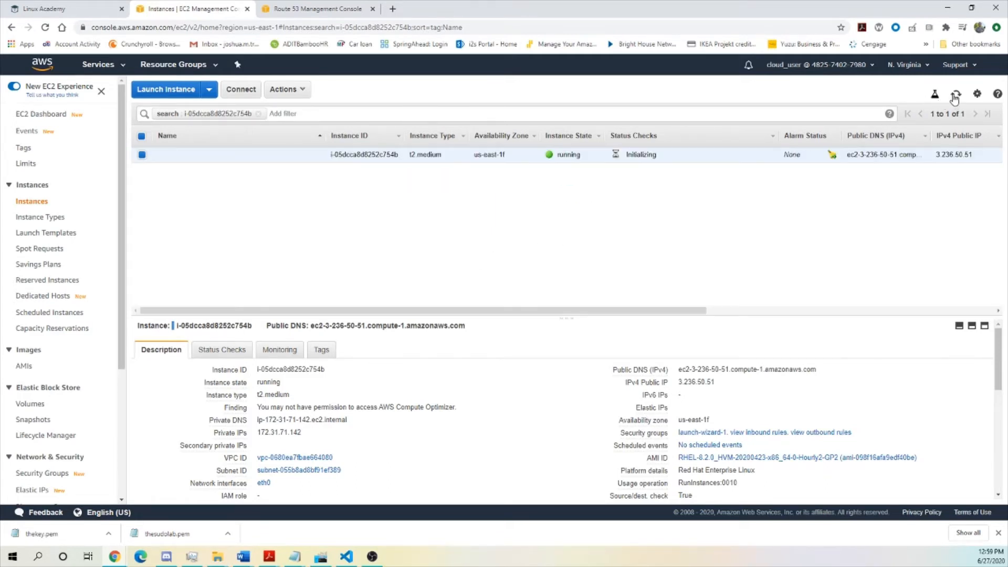
pyautogui.click(346, 557)
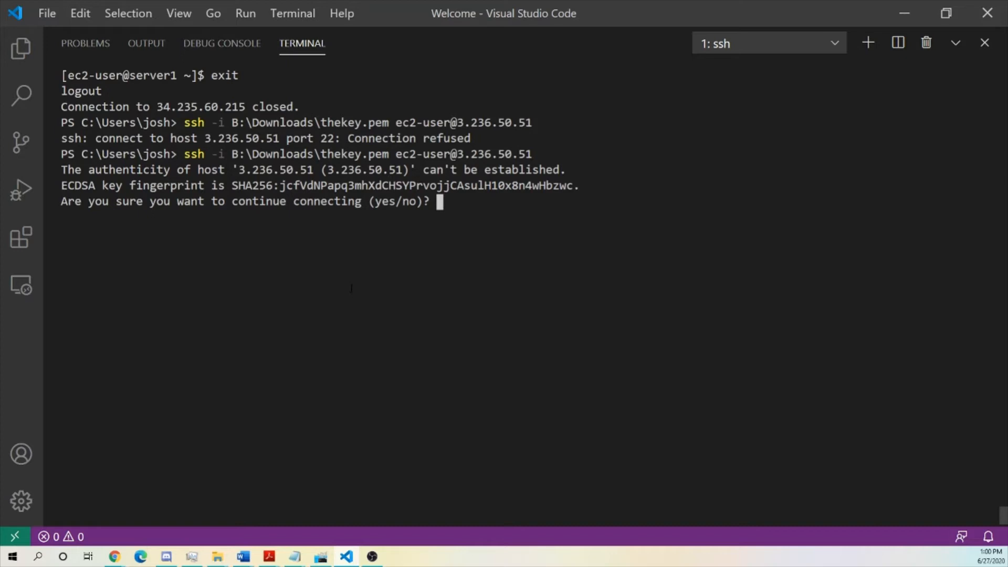
# - Answer yes to the host authenticity prompt; login fails with the unprotected private key error
pyautogui.write('yes')
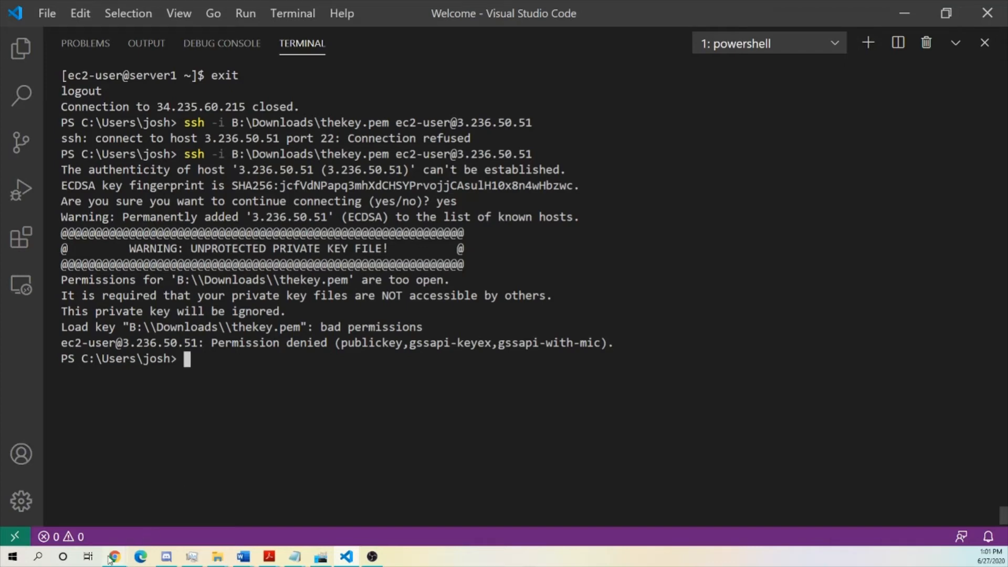
pyautogui.click(113, 556)
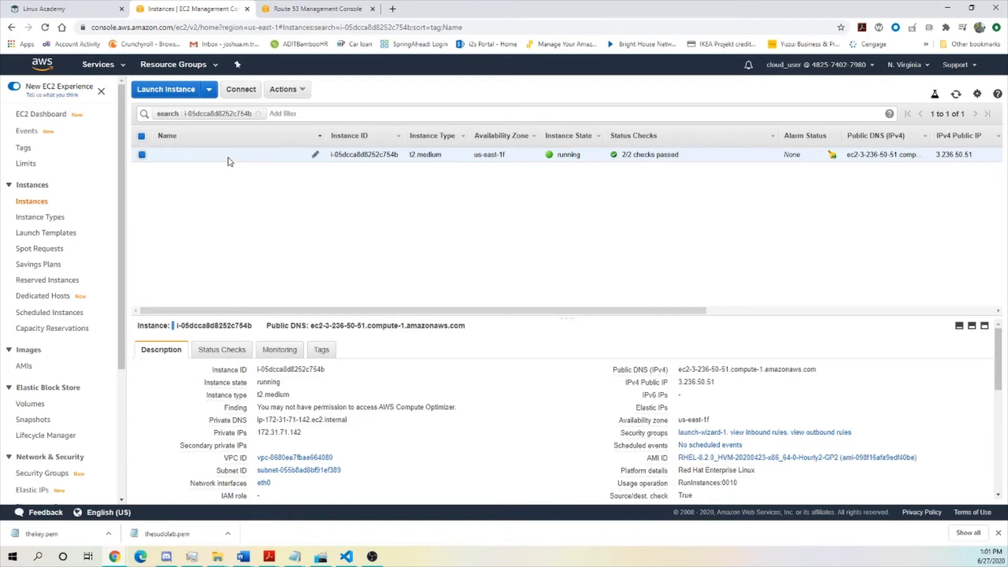
pyautogui.click(241, 88)
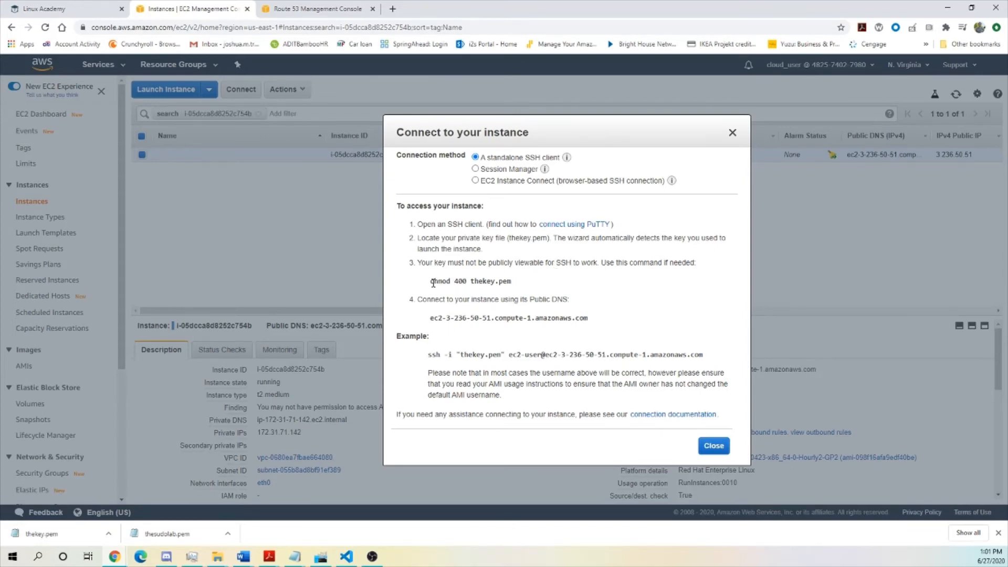
pyautogui.tripleClick(469, 282)
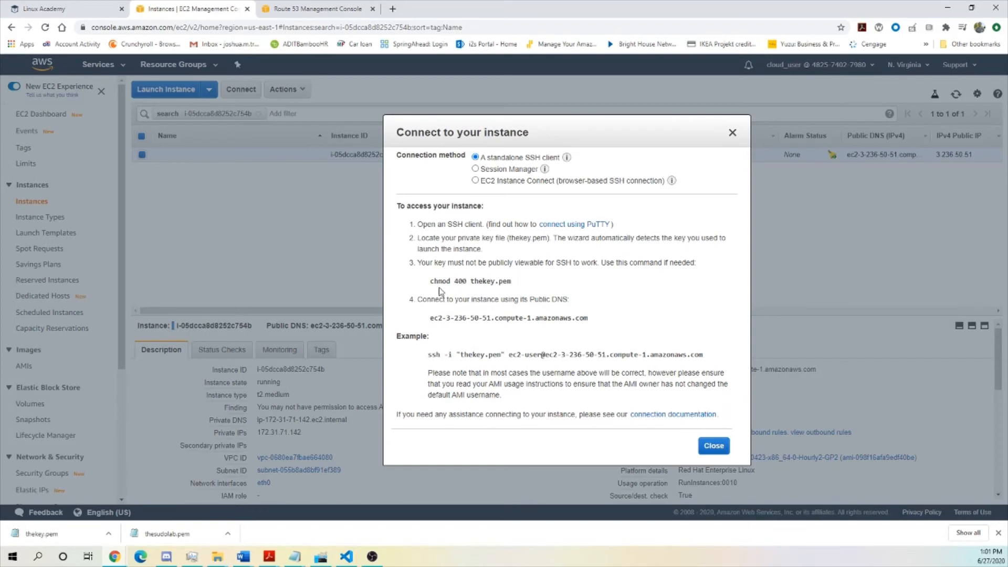
pyautogui.moveTo(514, 288)
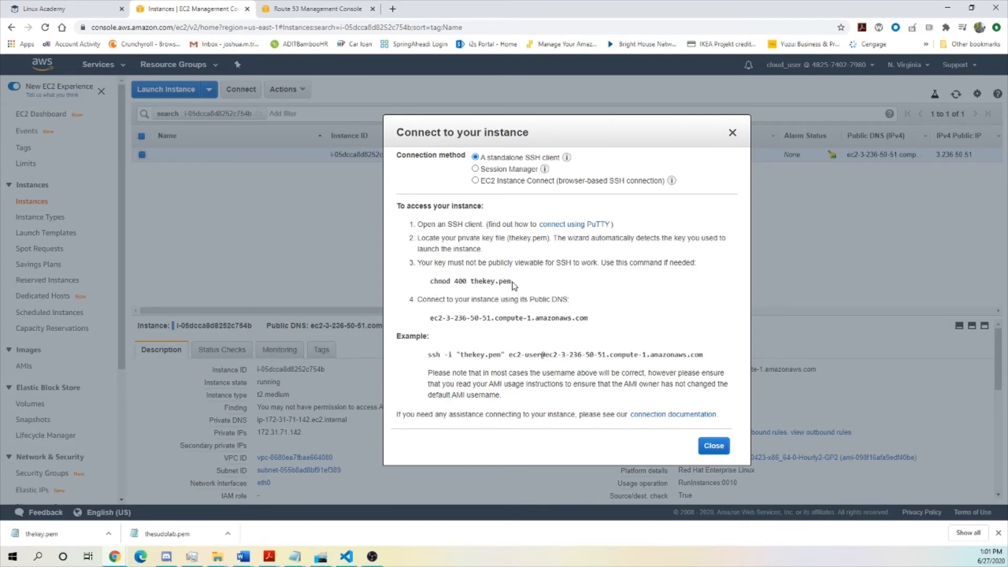
pyautogui.click(713, 445)
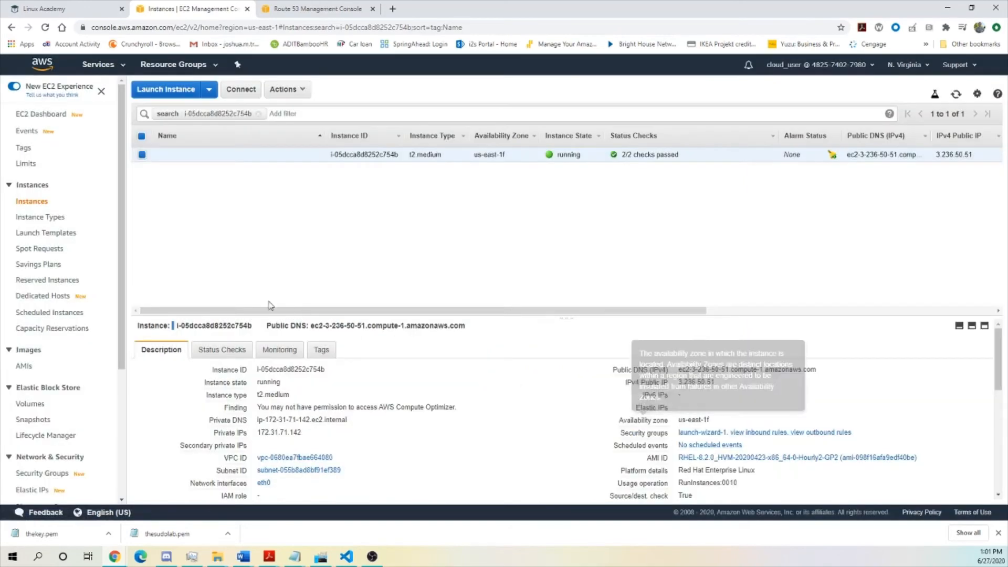
# - Open thekey.pem's Security properties and its Advanced security settings in File Explorer
pyautogui.click(345, 557)
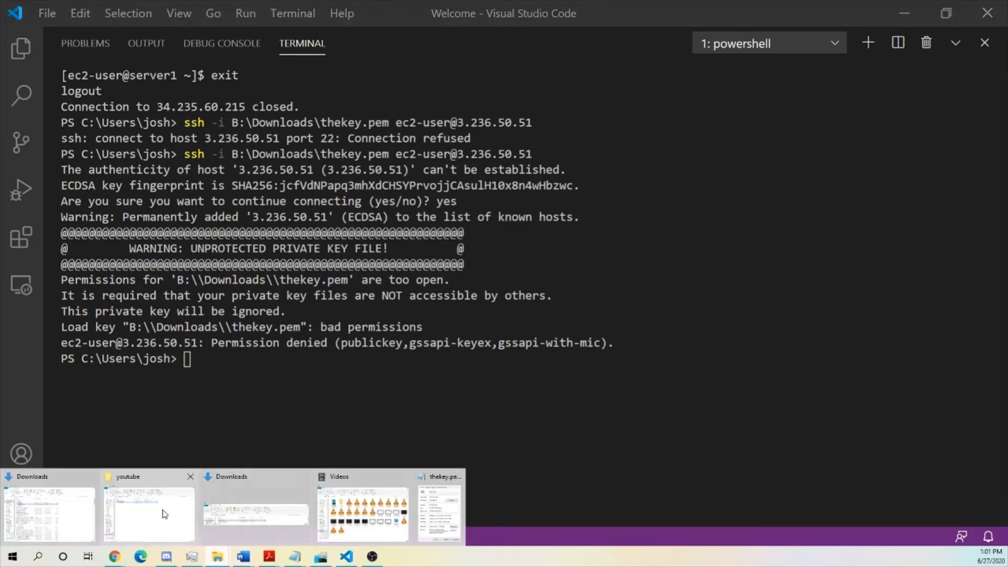
pyautogui.moveTo(442, 496)
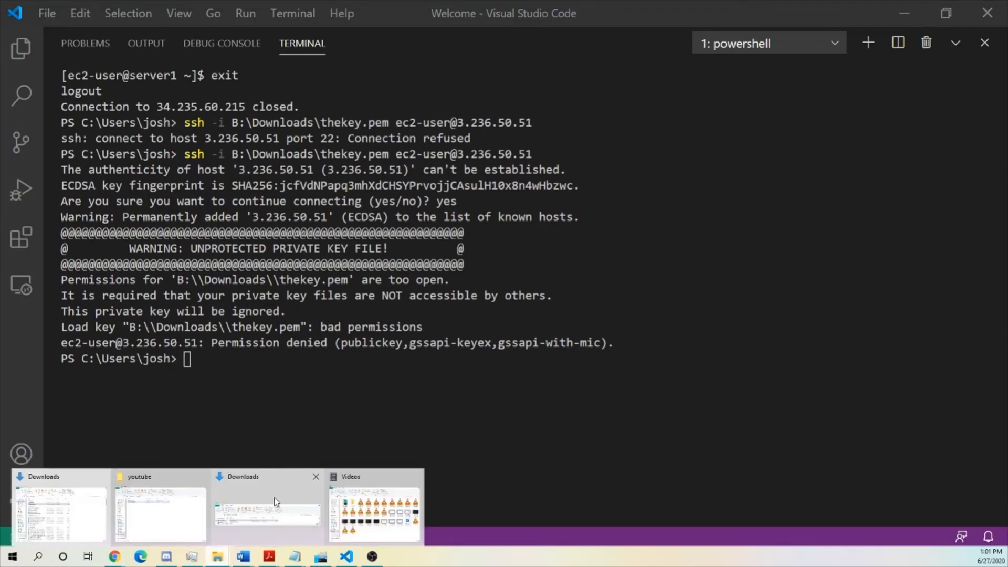
pyautogui.rightClick(251, 312)
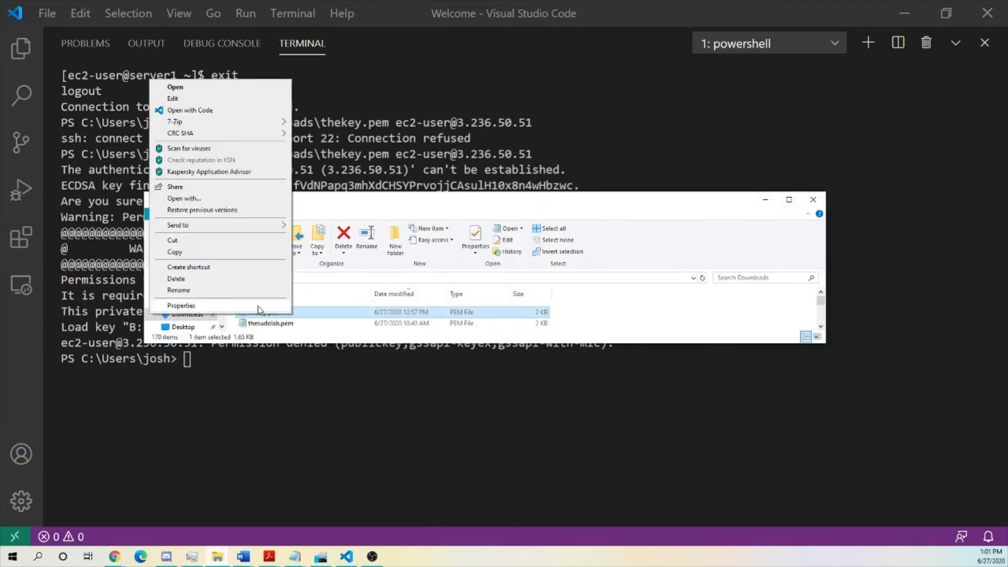
pyautogui.click(181, 306)
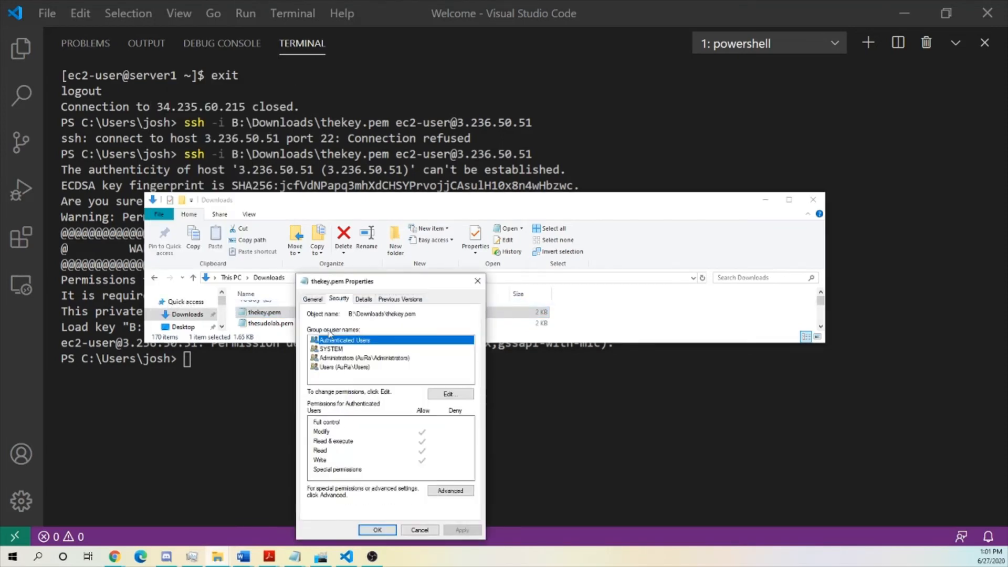
pyautogui.moveTo(384, 396)
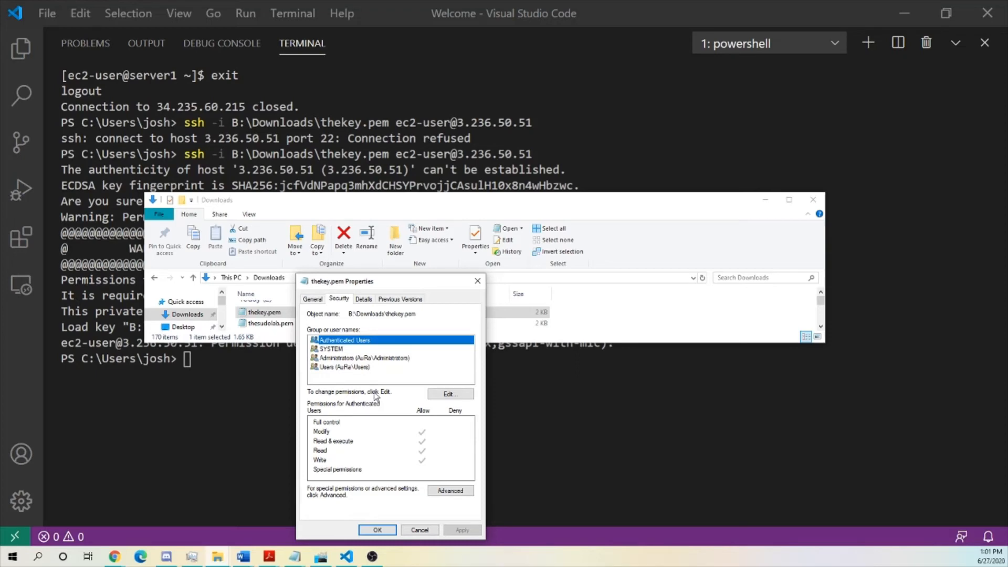
pyautogui.moveTo(376, 392)
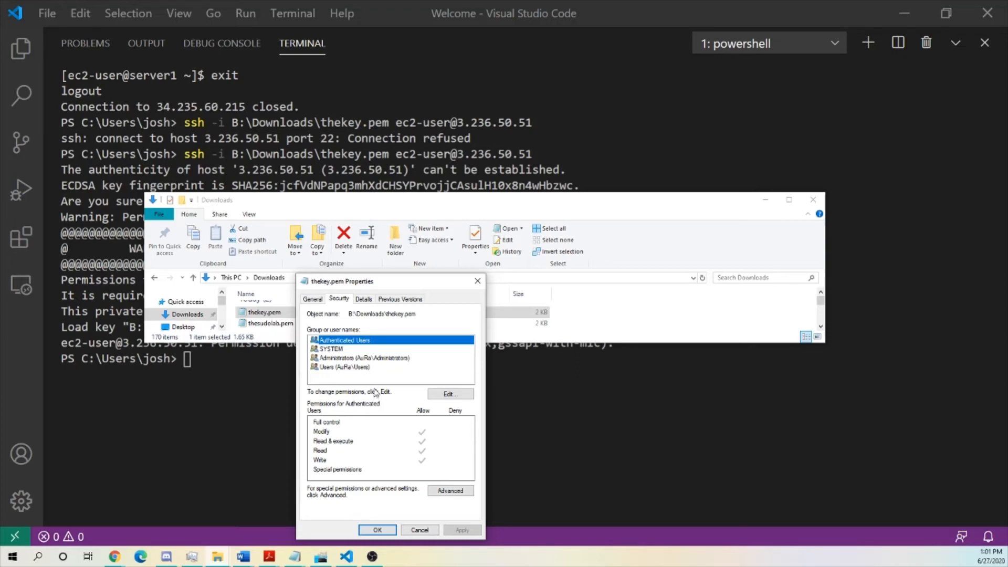
pyautogui.moveTo(404, 409)
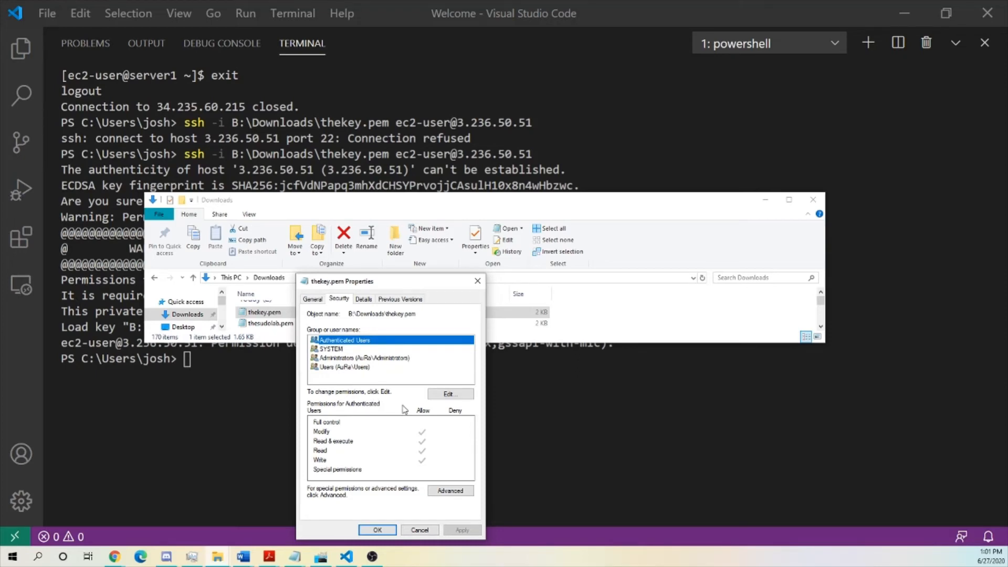
pyautogui.click(451, 490)
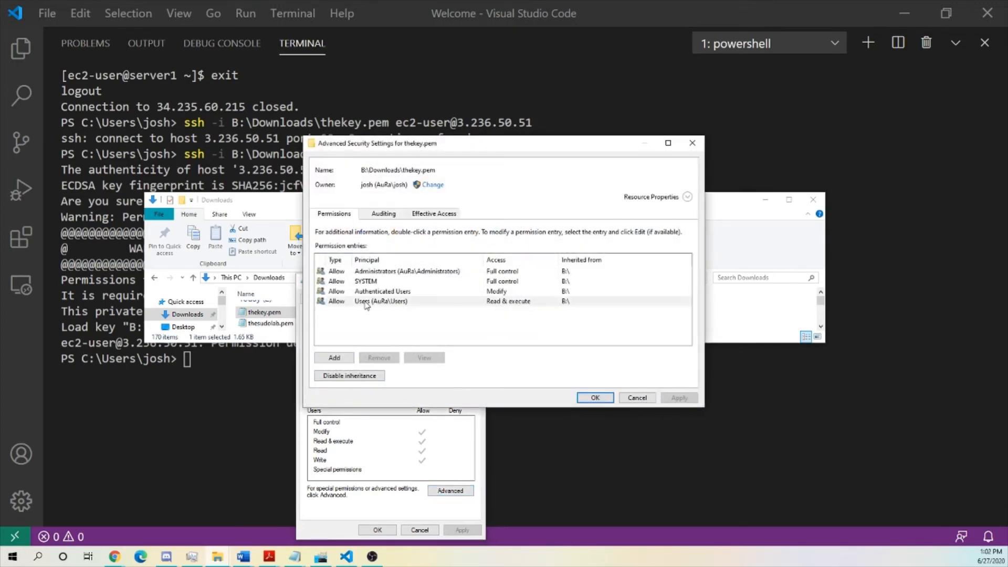
# - Disable inheritance on thekey.pem and remove all inherited permission entries
pyautogui.click(381, 301)
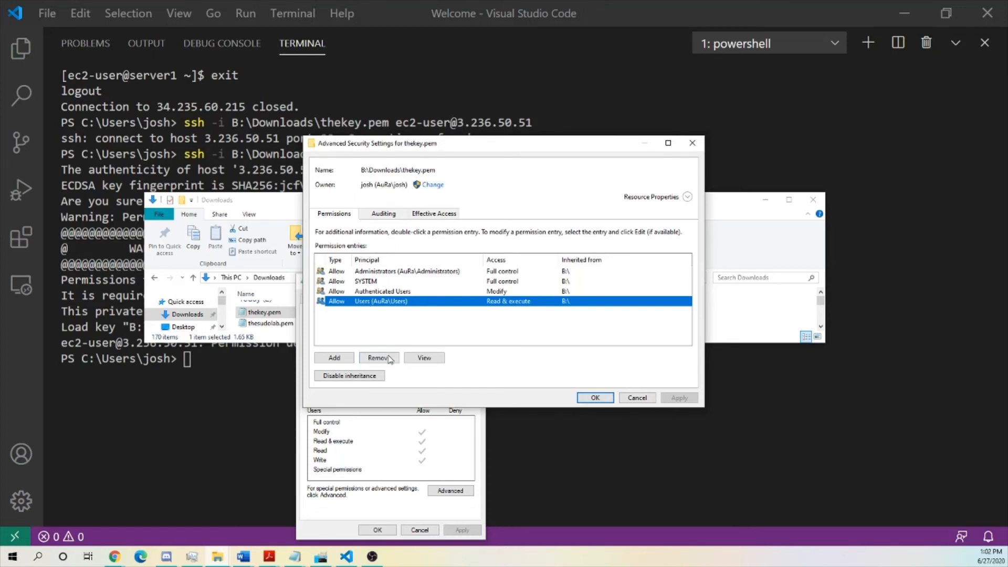
pyautogui.click(379, 357)
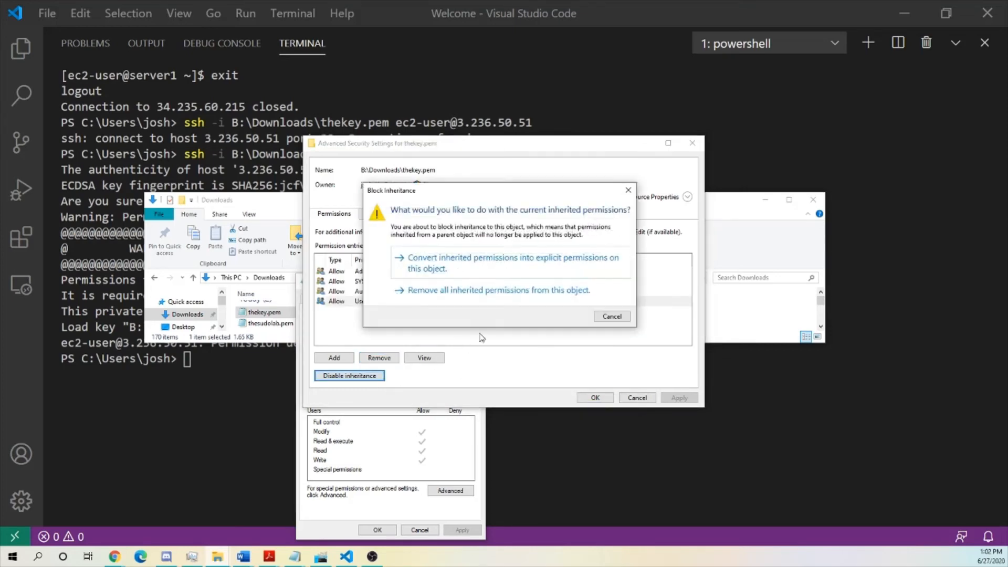
pyautogui.click(498, 290)
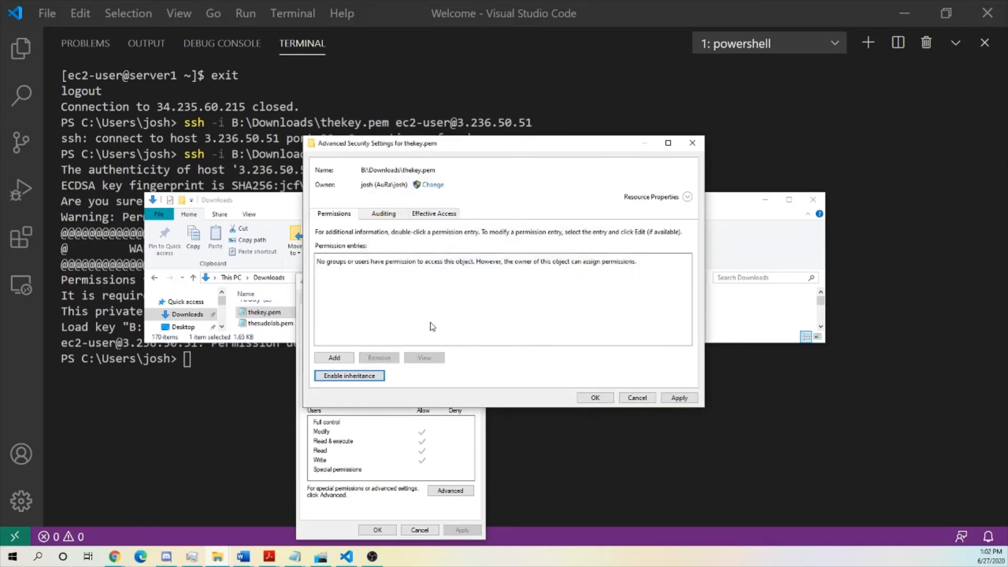
pyautogui.moveTo(377, 311)
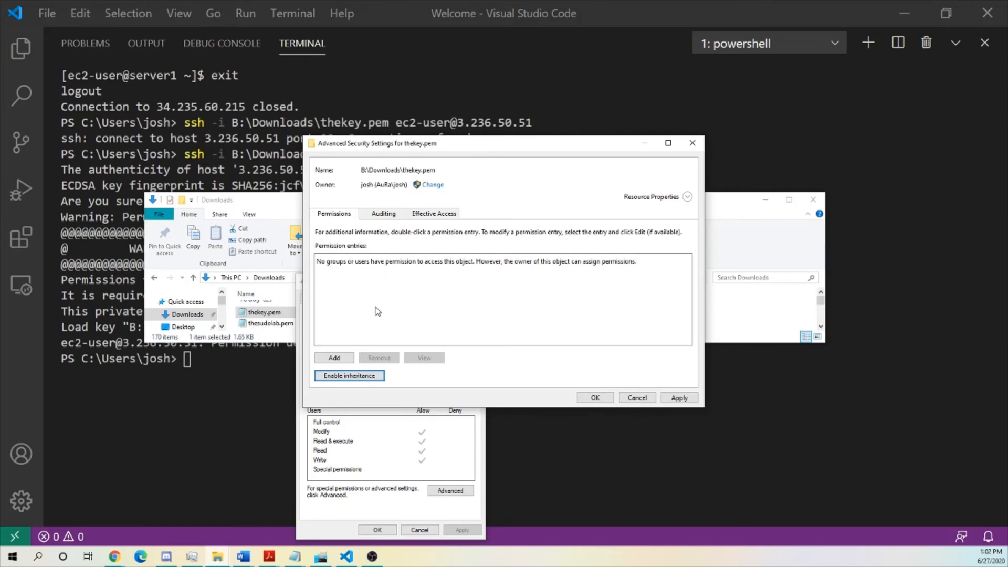
# - Add josh as the only principal with Full control and apply the new permissions
pyautogui.click(334, 357)
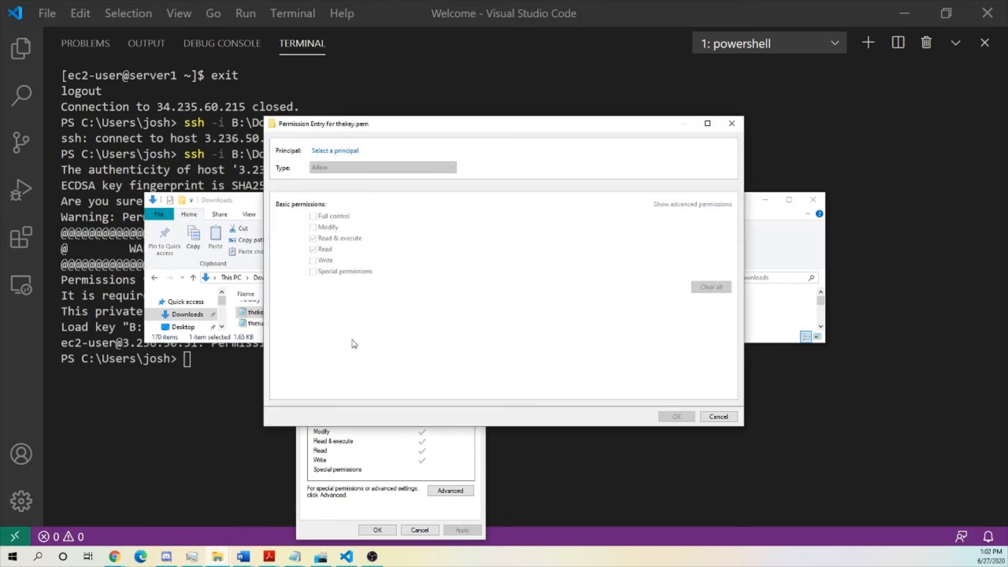
pyautogui.click(334, 150)
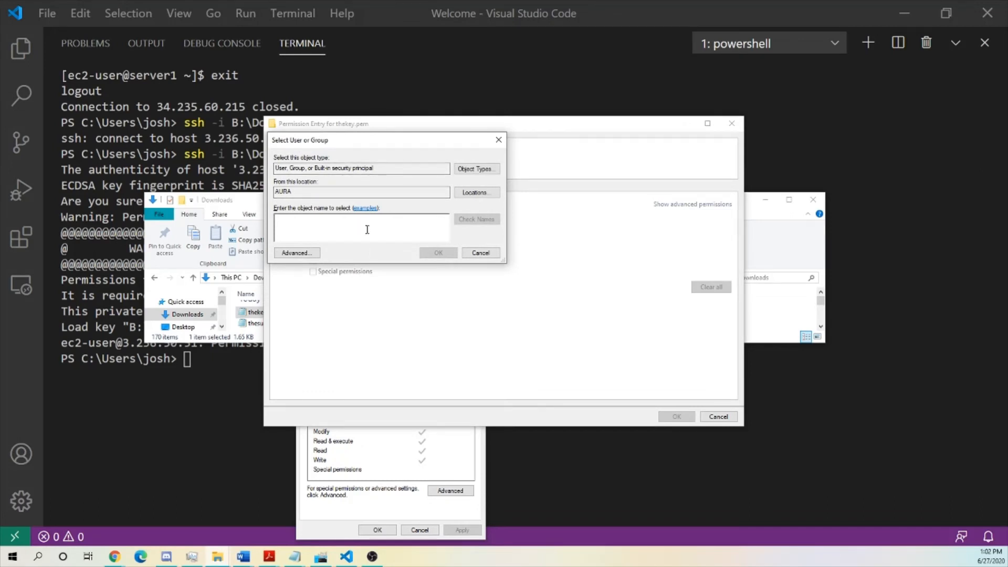
pyautogui.click(436, 252)
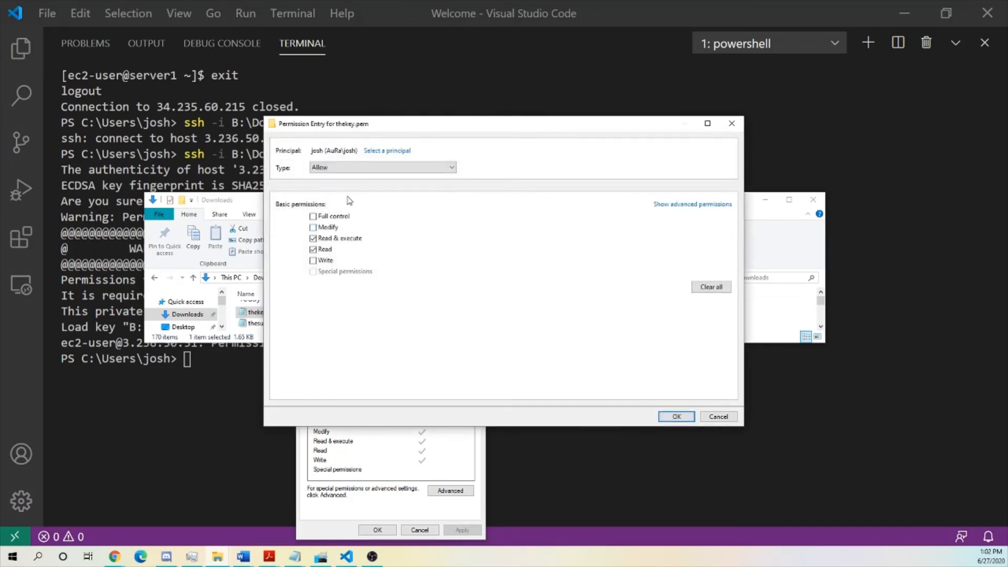
pyautogui.click(314, 217)
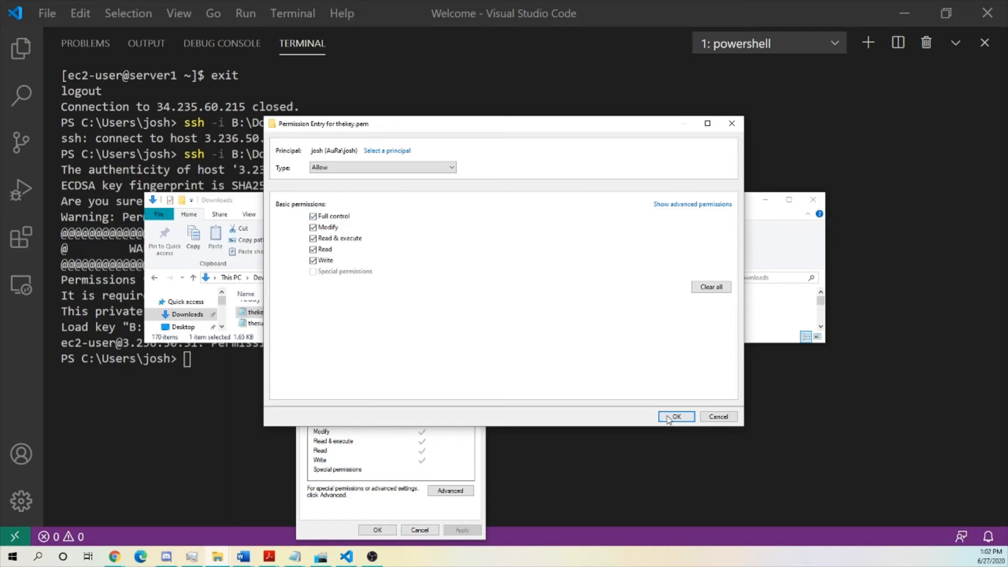
pyautogui.click(675, 416)
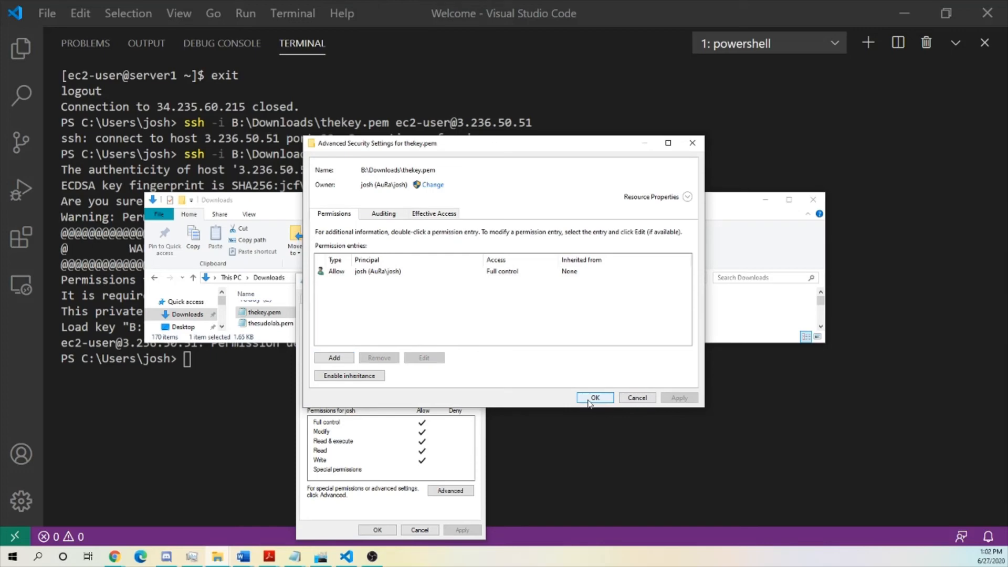
pyautogui.click(594, 397)
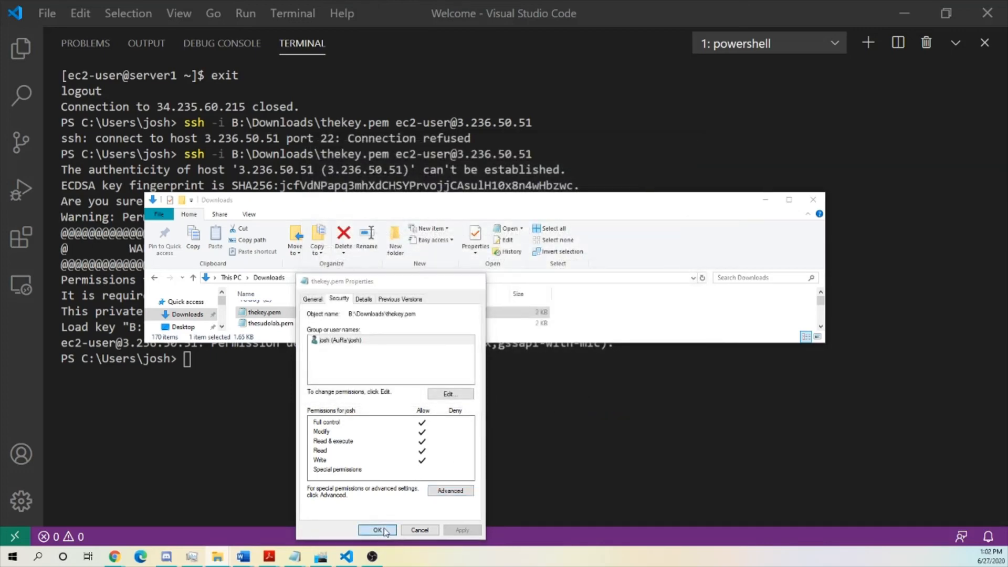
pyautogui.click(377, 529)
pyautogui.write('ssh -i B:\\Downloads\\thekey.pem ec2-user@3.236.50.51')
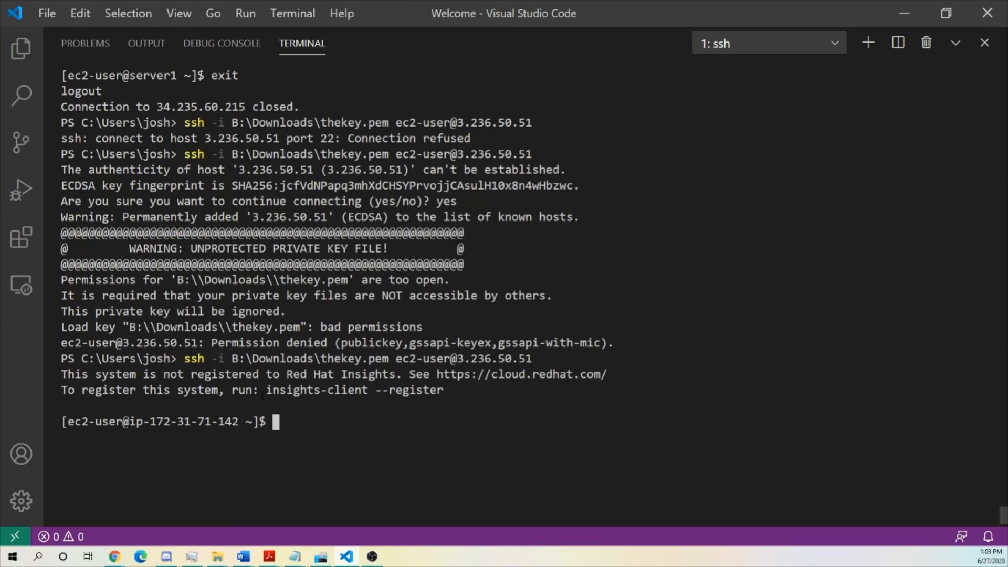
# - Abandon a premature chmod, create an empty key.pem with touch and list its permissions
pyautogui.write('ch')
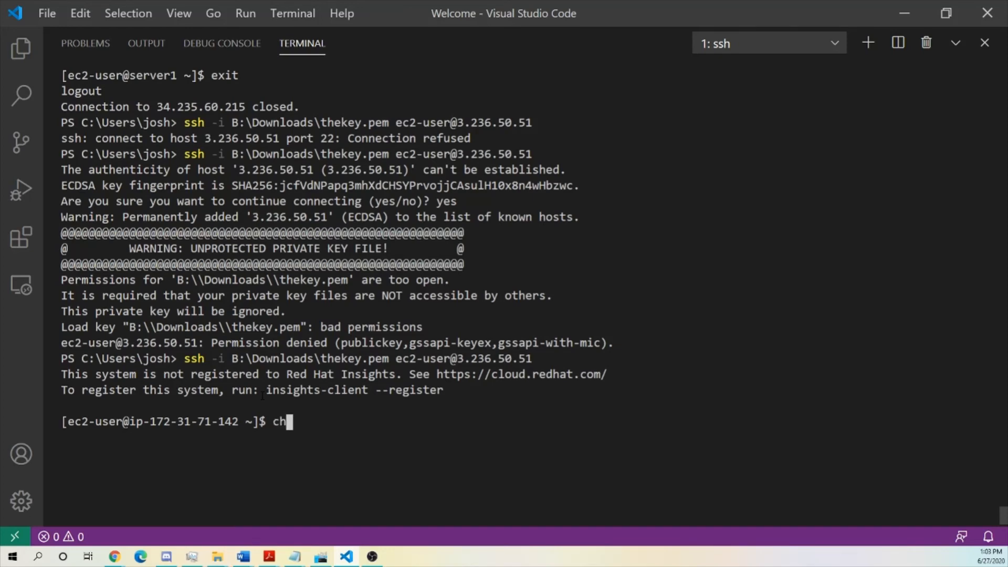
pyautogui.write('mod 400')
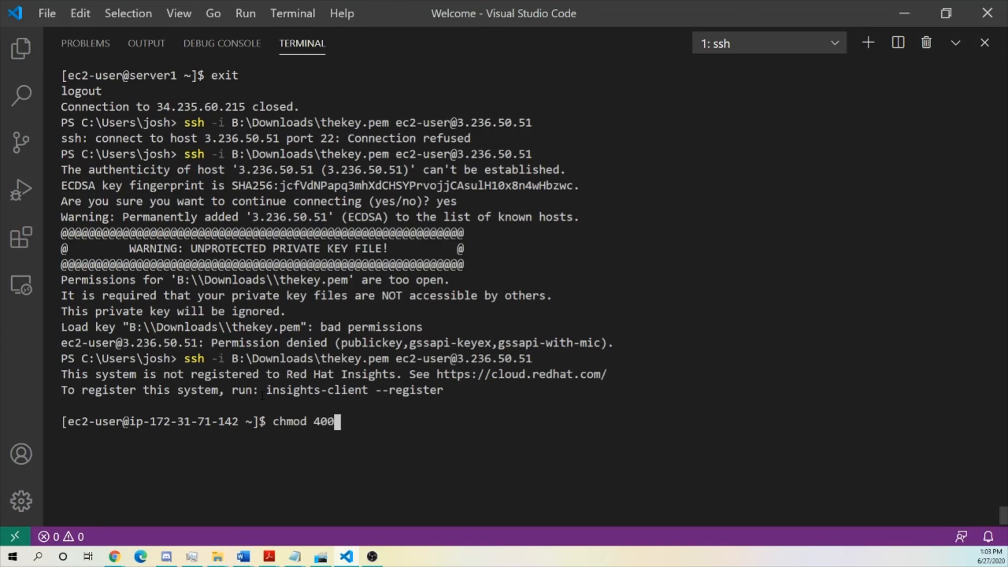
pyautogui.write('ke')
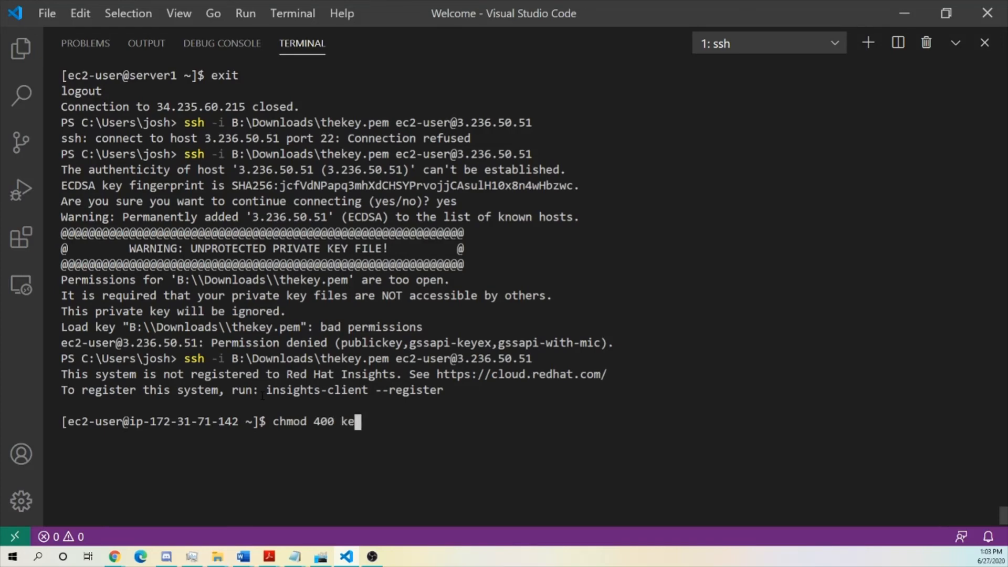
pyautogui.press('Ctrl+c')
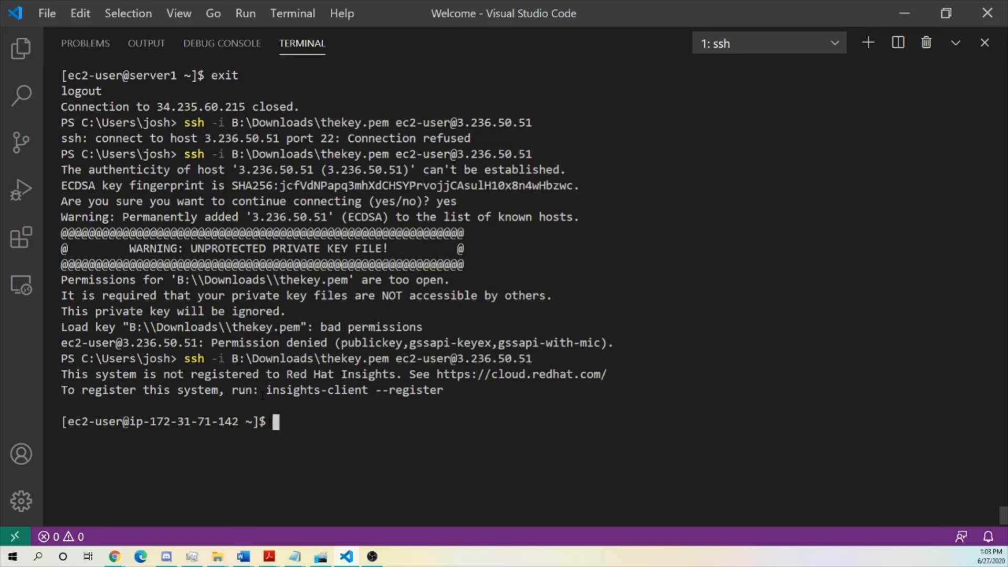
pyautogui.write('touch key.pem')
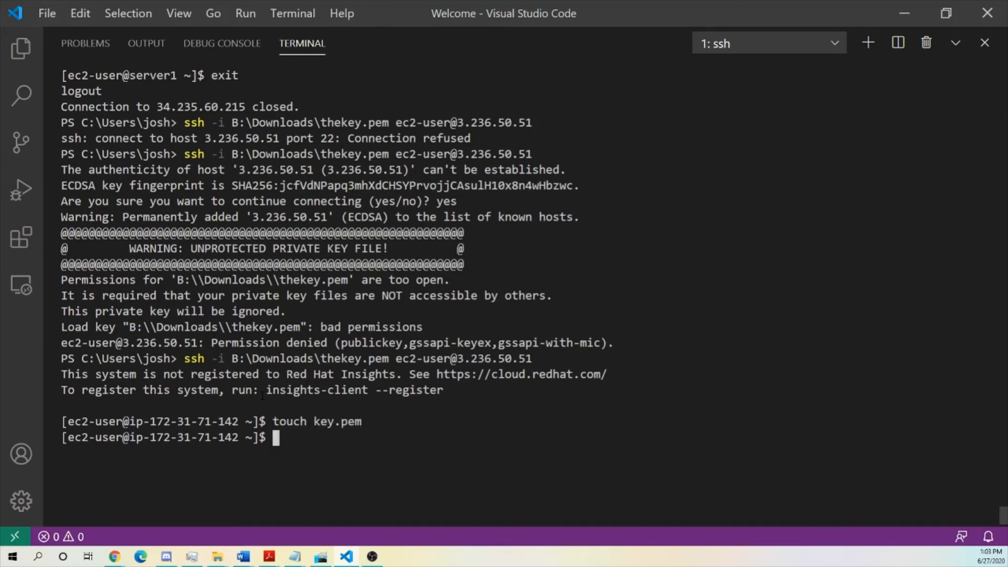
pyautogui.write('ls -l')
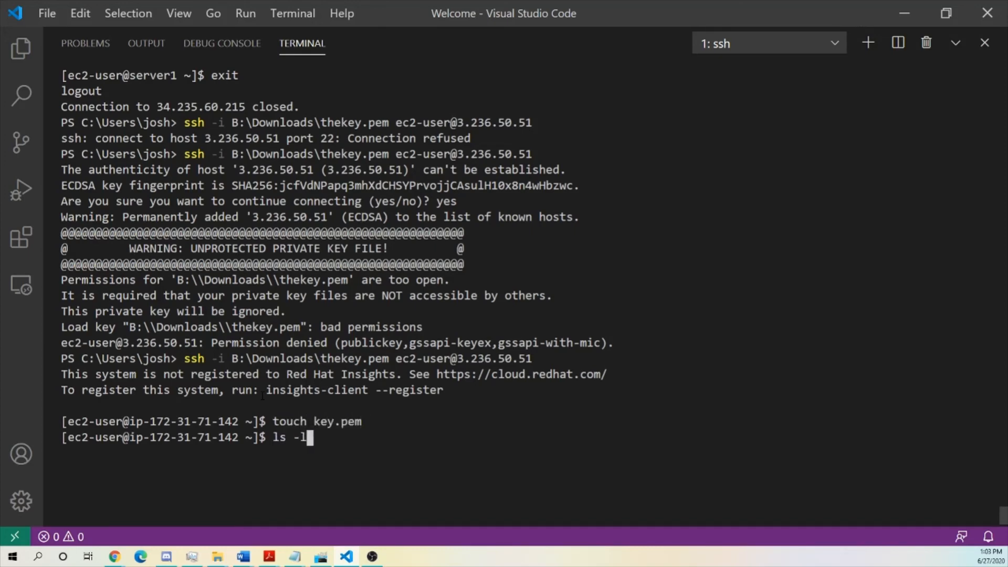
pyautogui.press('Return')
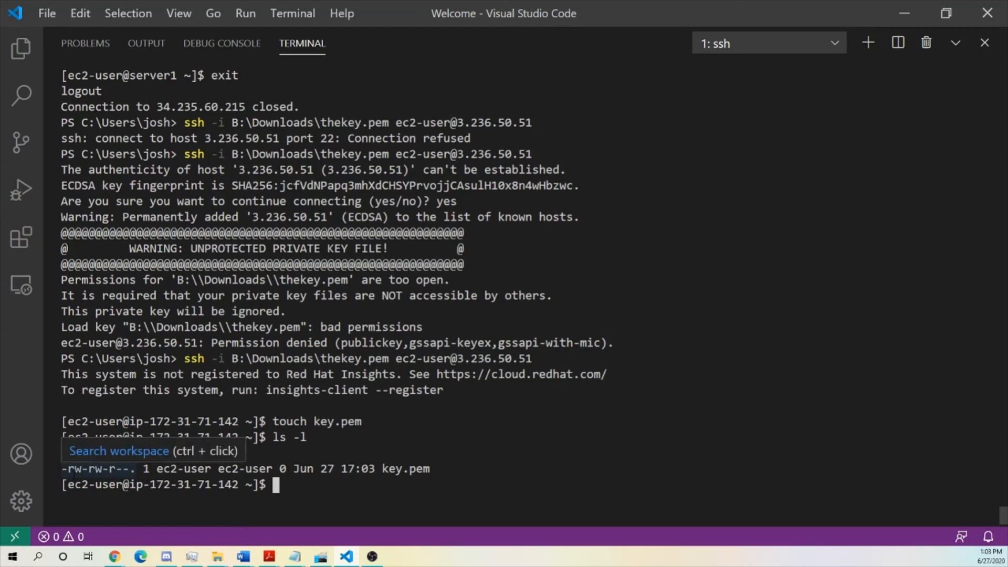
pyautogui.moveTo(315, 486)
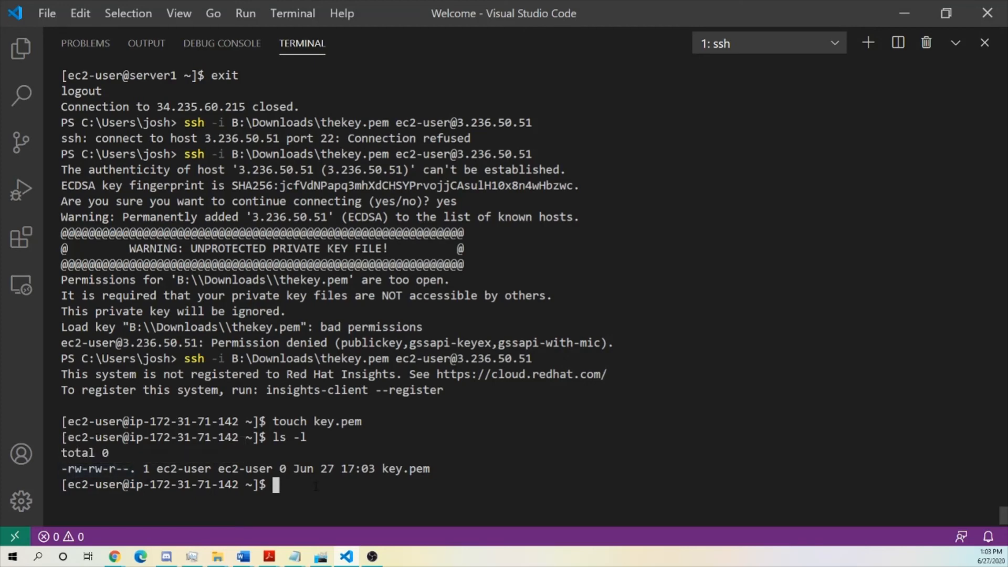
# - Run chmod 400 key.pem and list again to confirm it is owner read-only
pyautogui.write('chmod 400')
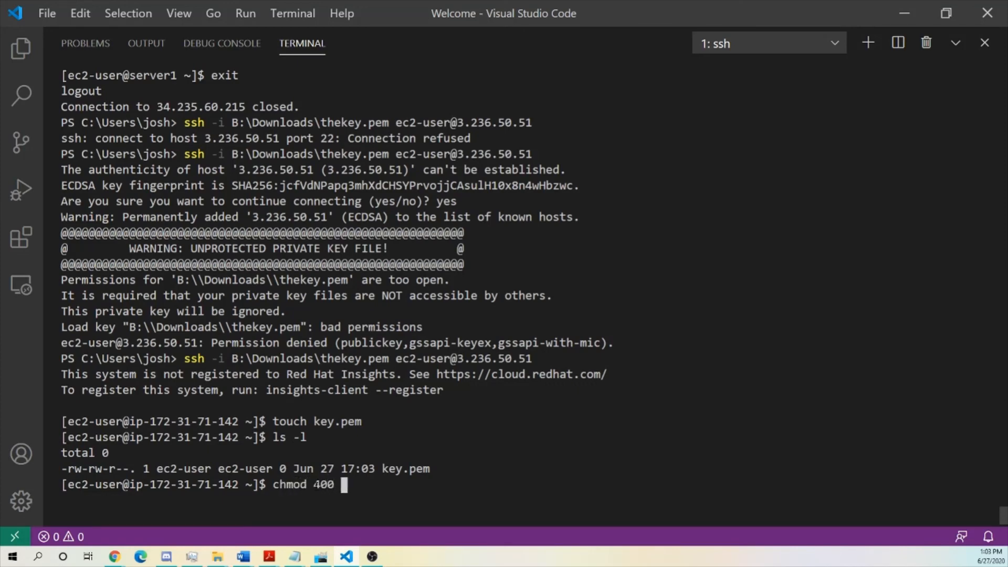
pyautogui.write('key.pem')
pyautogui.write('ls -l')
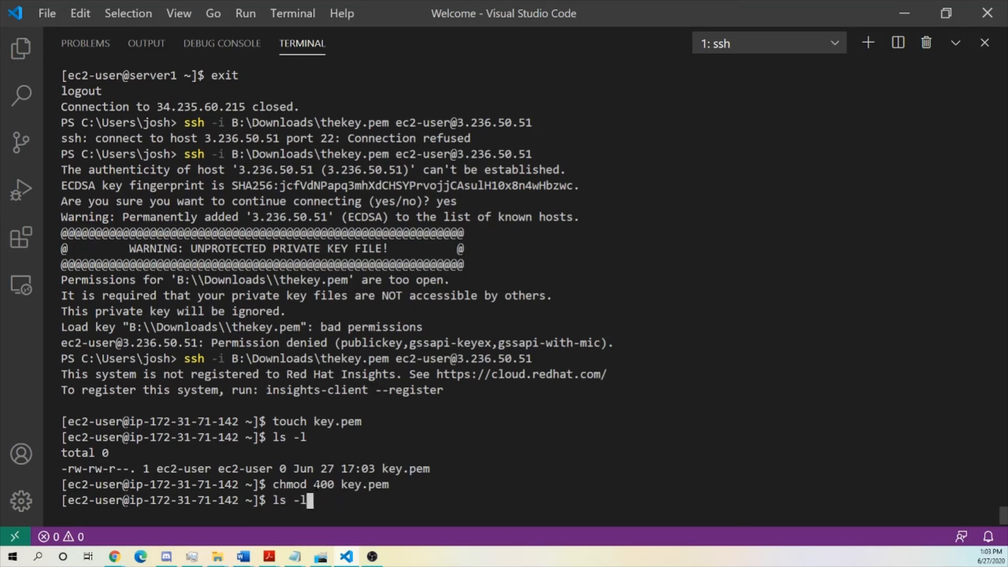
pyautogui.press('Return')
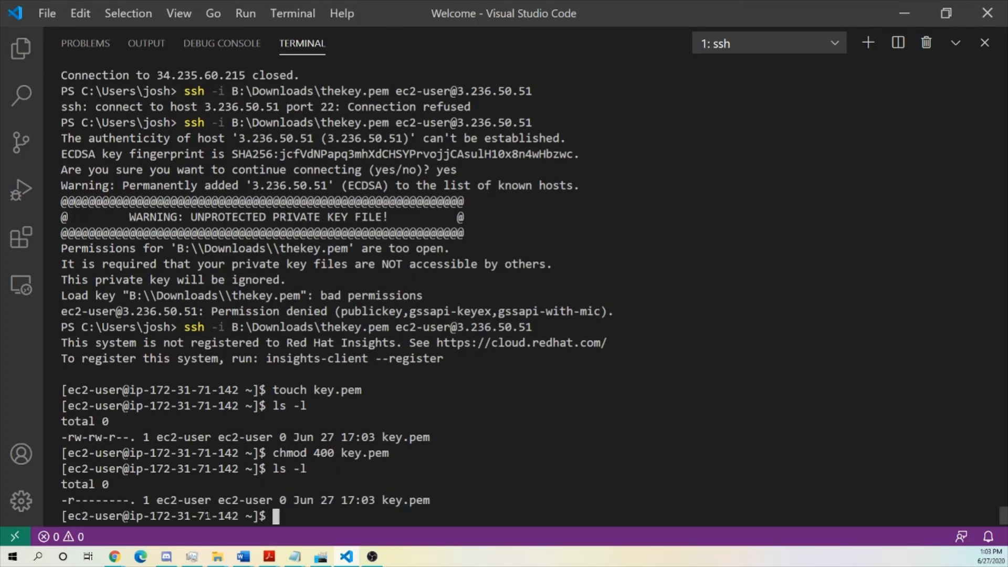
pyautogui.moveTo(90, 482)
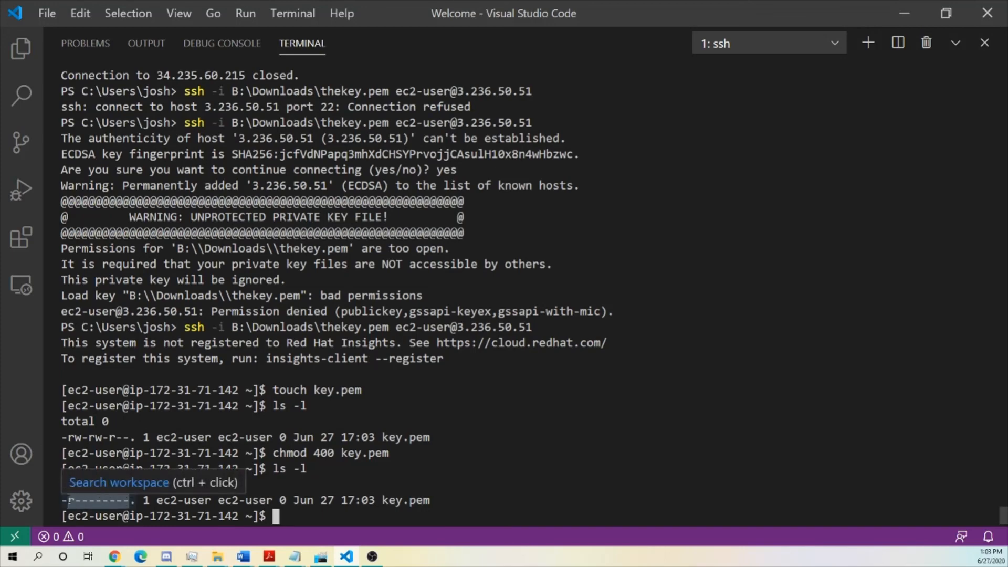